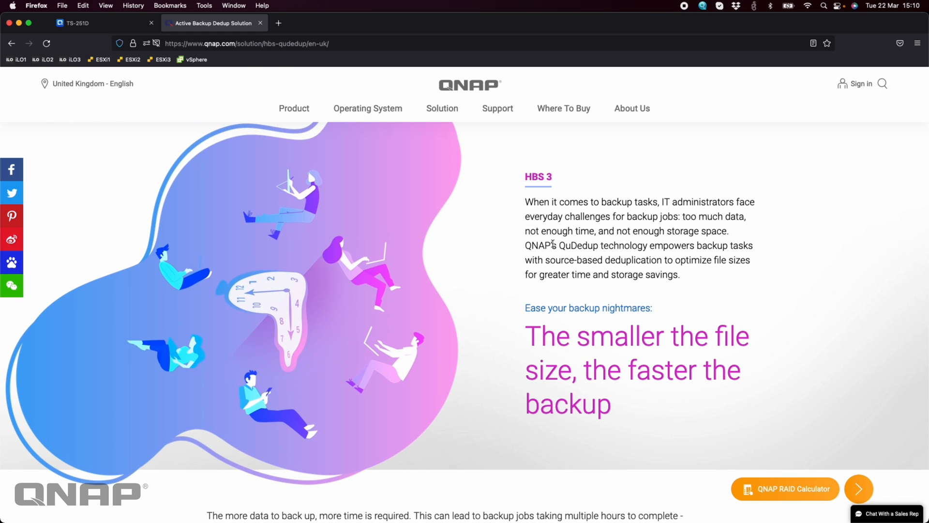
- Scroll the HBS 3 QuDedup solution page down to the 'First backup – save storage' section
scroll("down", 3)
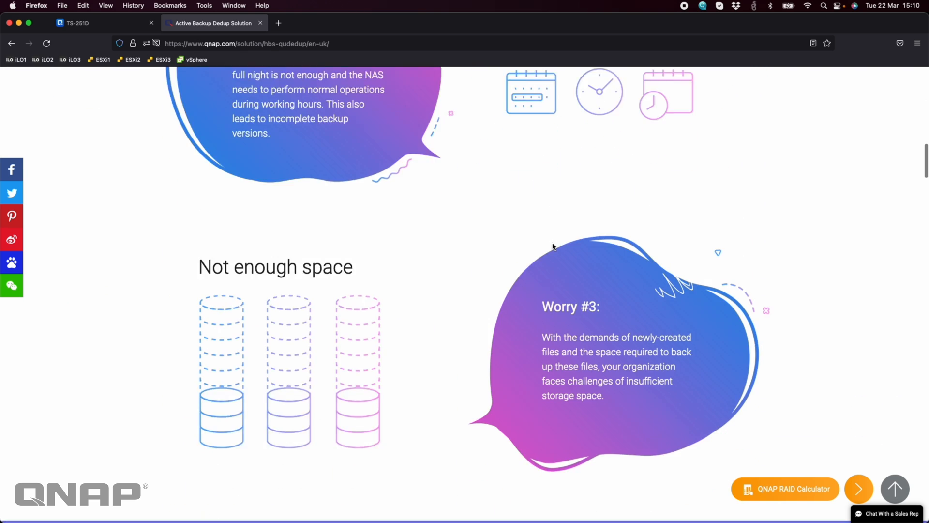
scroll("down", 3)
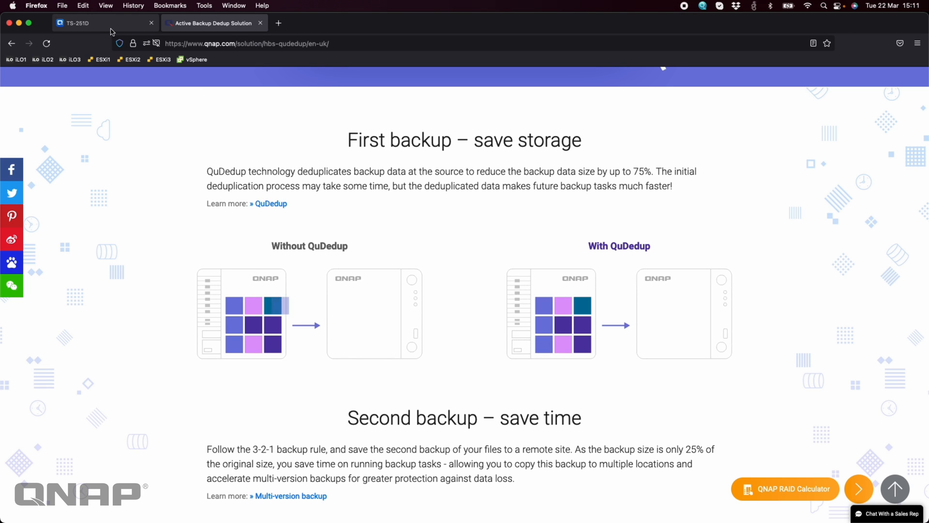
- In the TS-251D tab, browse File Station's QuDedup folder on DataVol1 down to its 2018 price book files
left_click(88, 24)
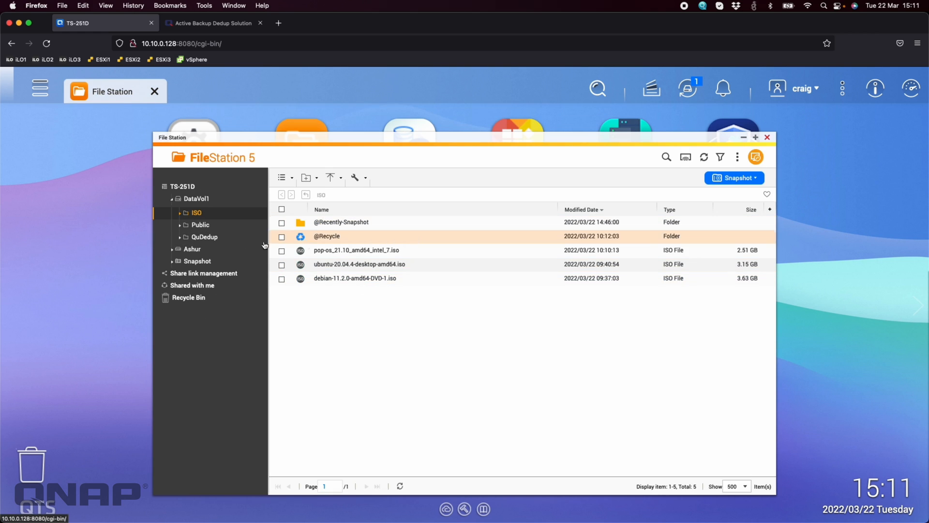
left_click(204, 236)
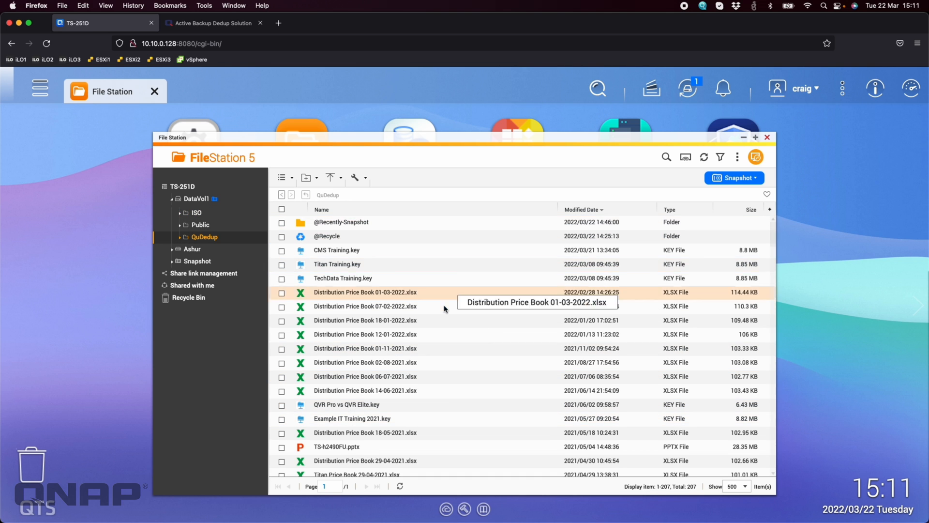
scroll("down", 3)
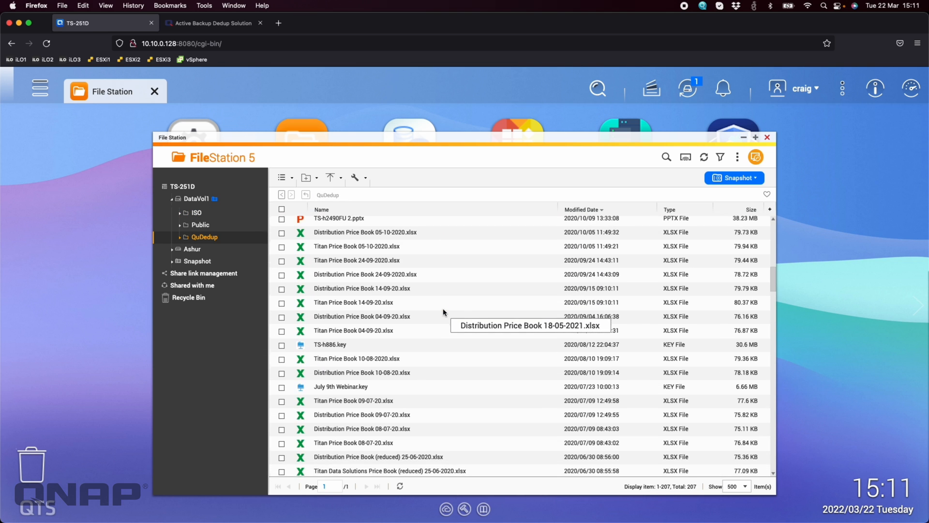
scroll("down", 3)
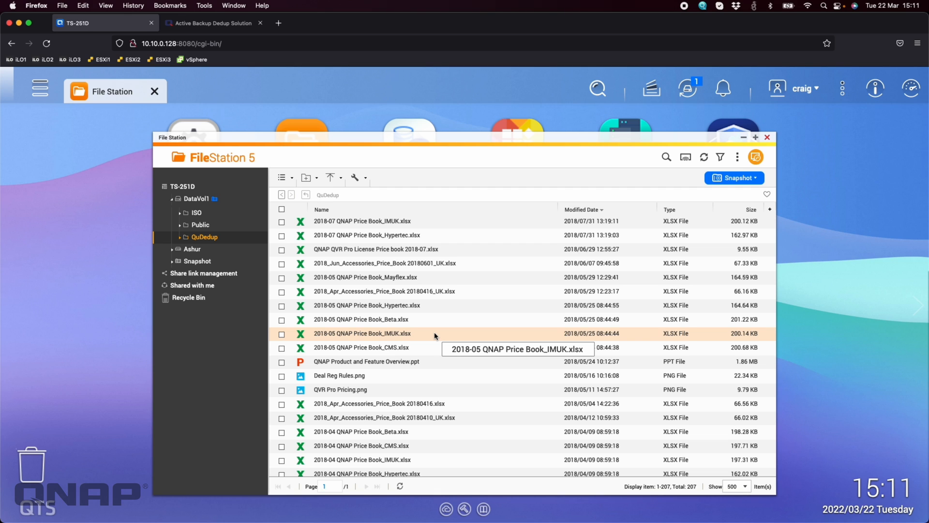
mouse_move(397, 169)
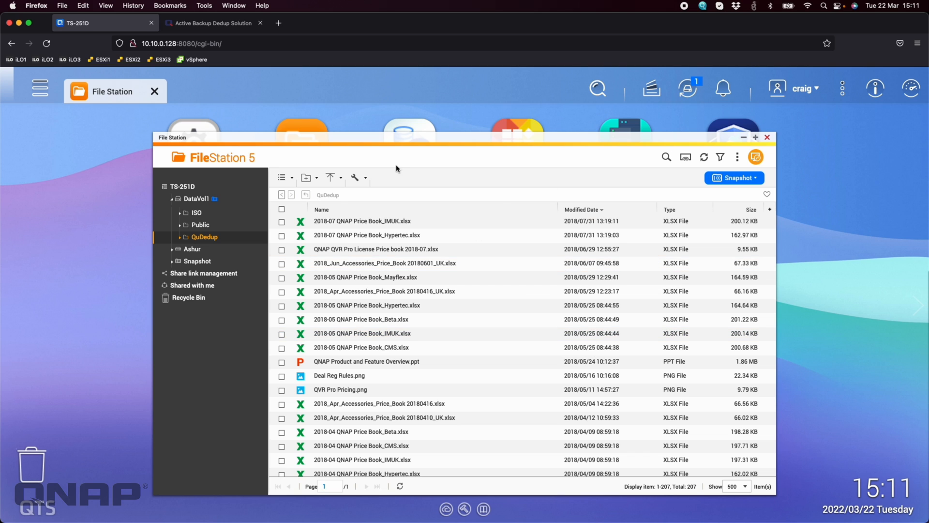
mouse_move(412, 260)
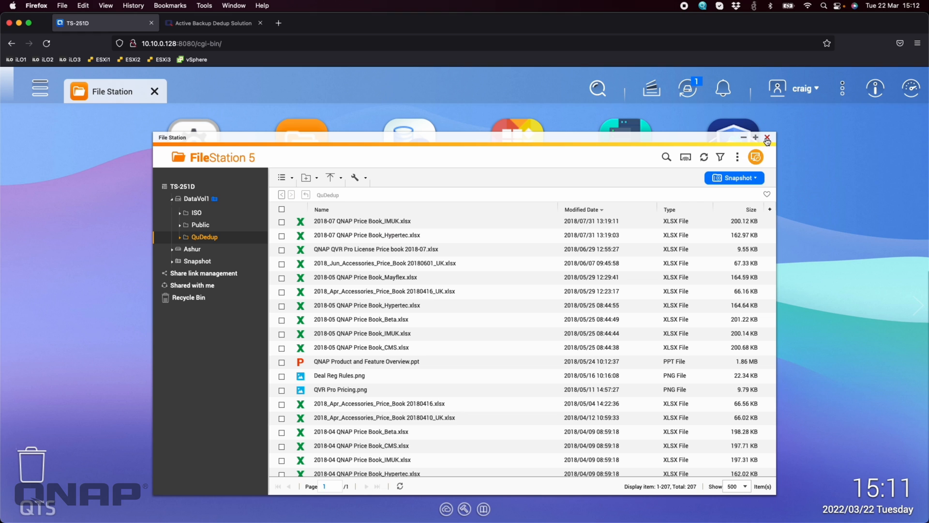
- Close File Station and bring up HBS 3's Back Up Now choices on the Backup & Restore page
left_click(769, 138)
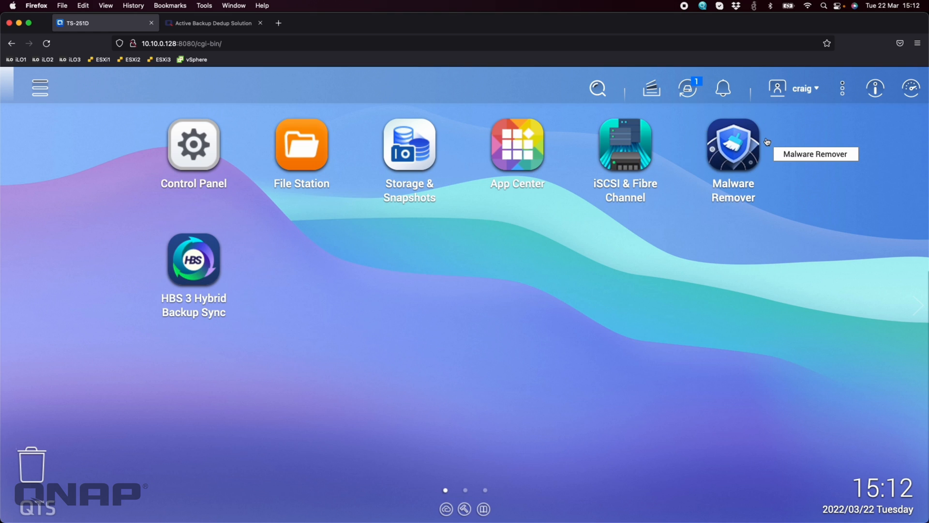
mouse_move(474, 285)
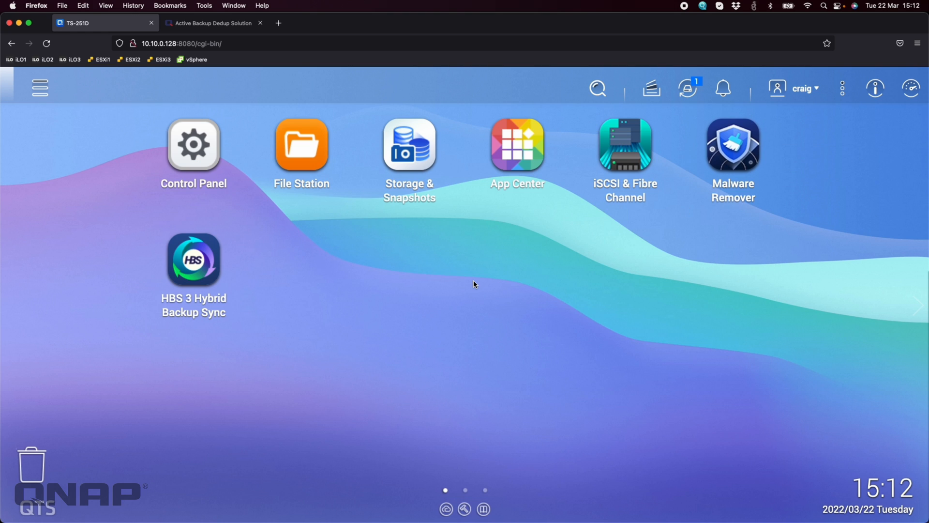
mouse_move(206, 269)
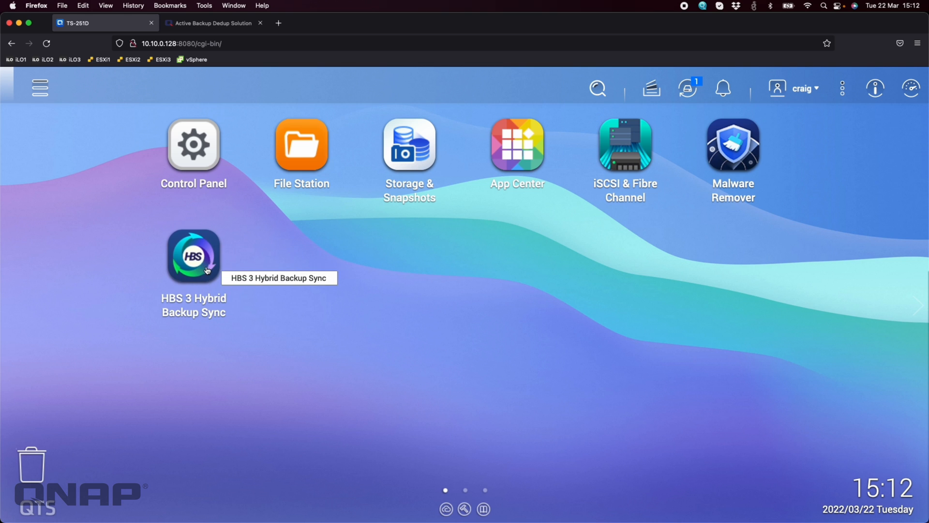
left_click(193, 256)
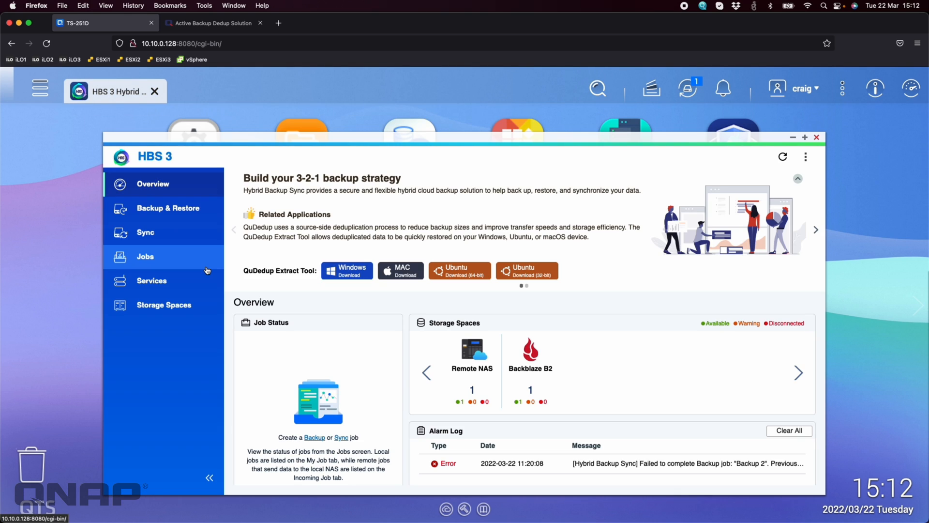
left_click(169, 208)
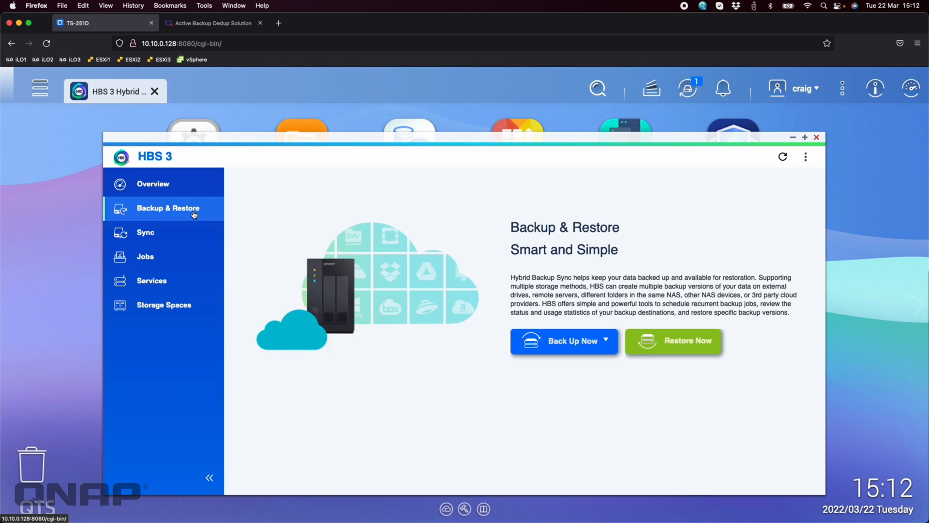
left_click(564, 341)
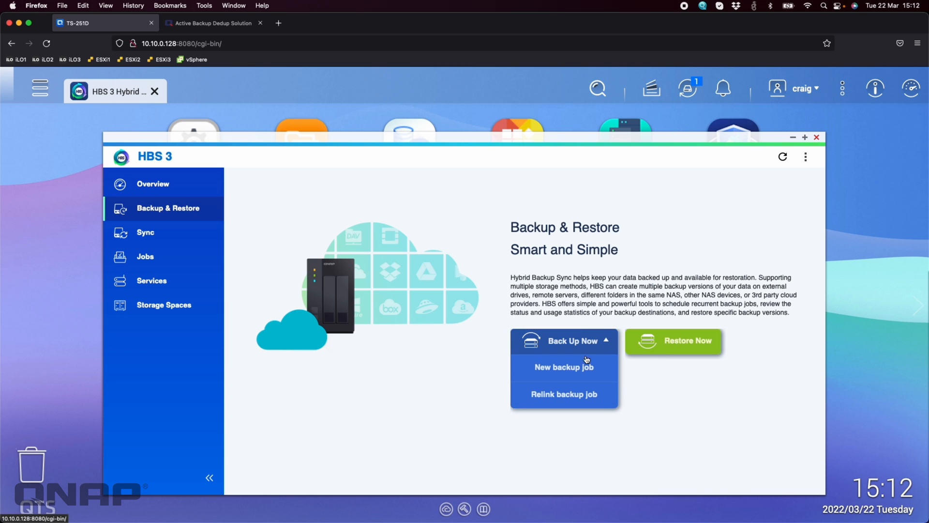
- Begin a new backup job and choose the QuDedup folder (656.13 MB) under DataVol1 as its source
left_click(563, 367)
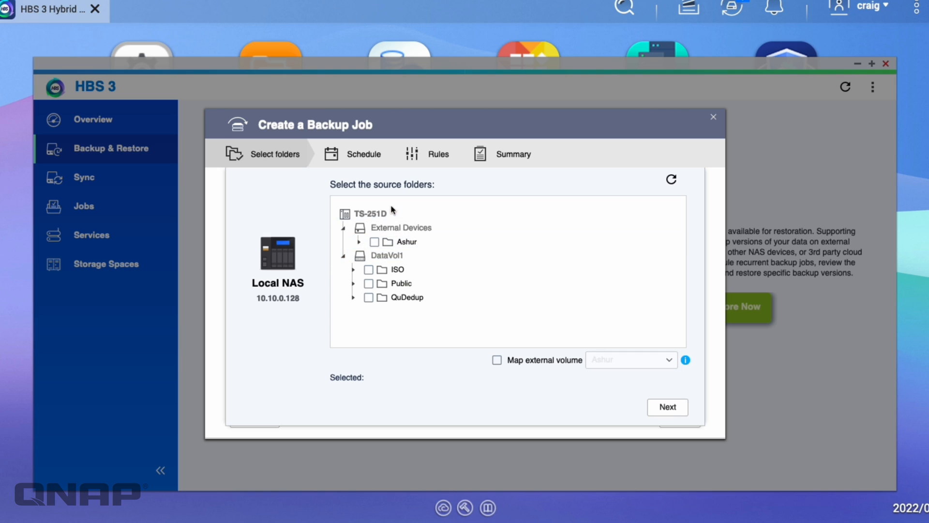
mouse_move(548, 249)
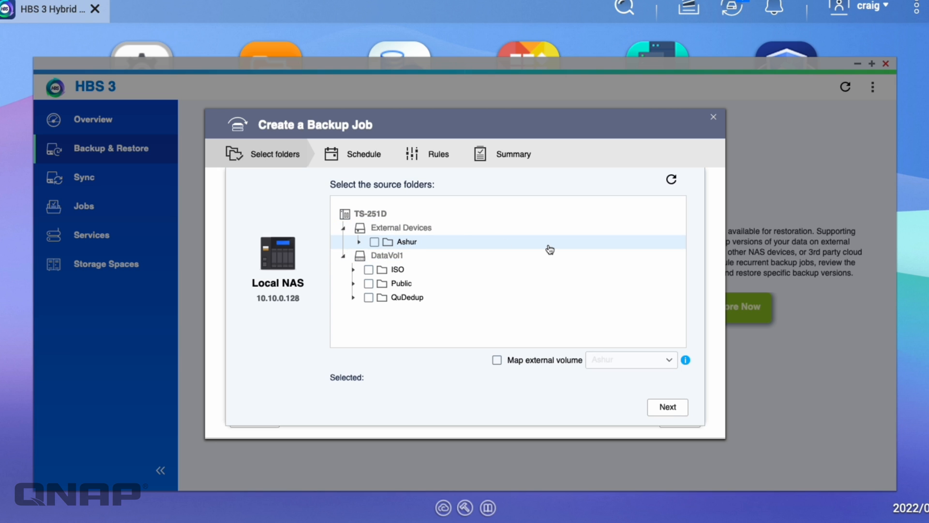
mouse_move(619, 70)
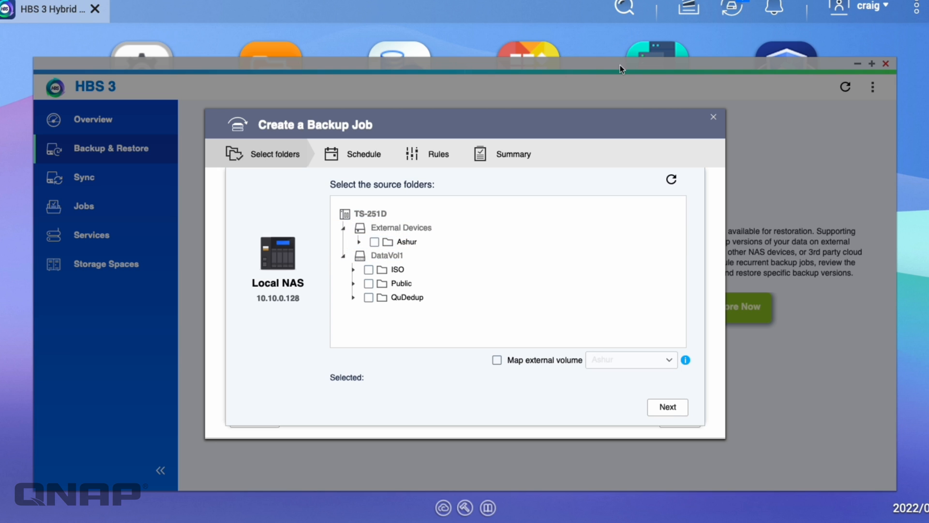
left_click(727, 7)
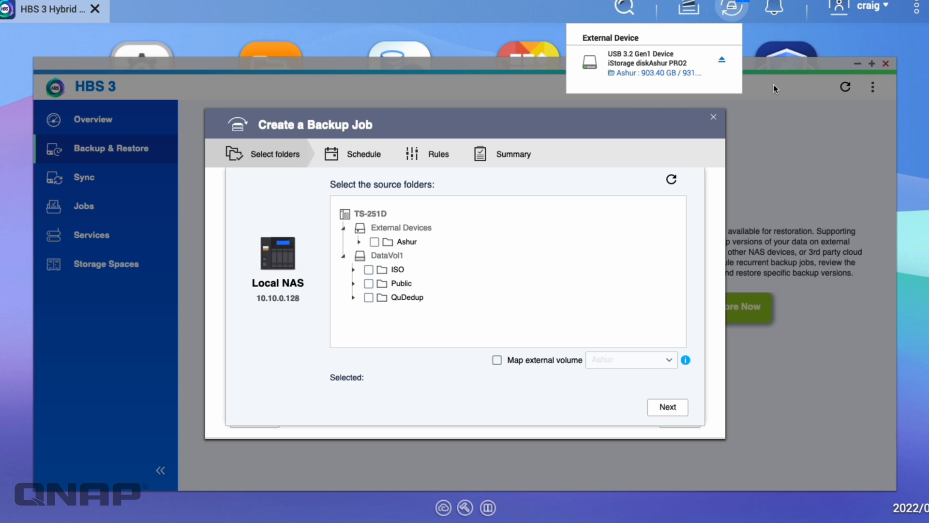
mouse_move(670, 74)
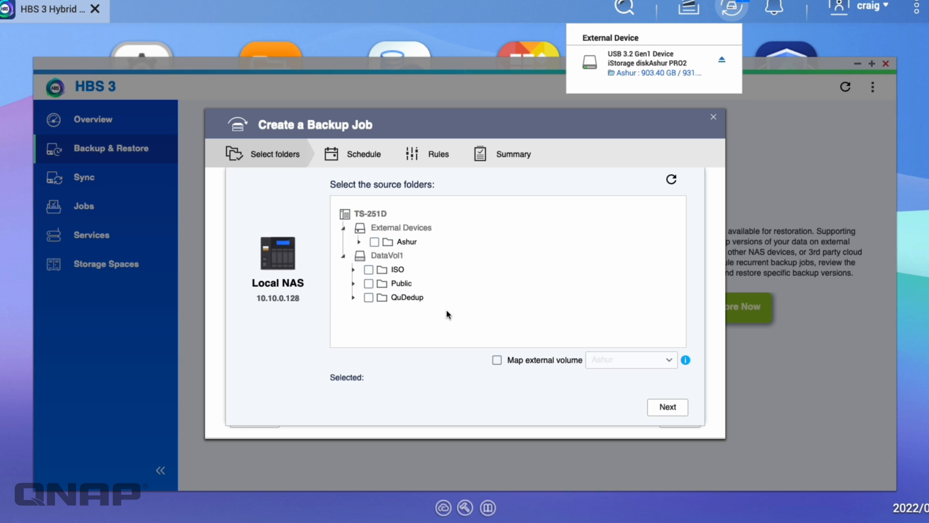
mouse_move(406, 190)
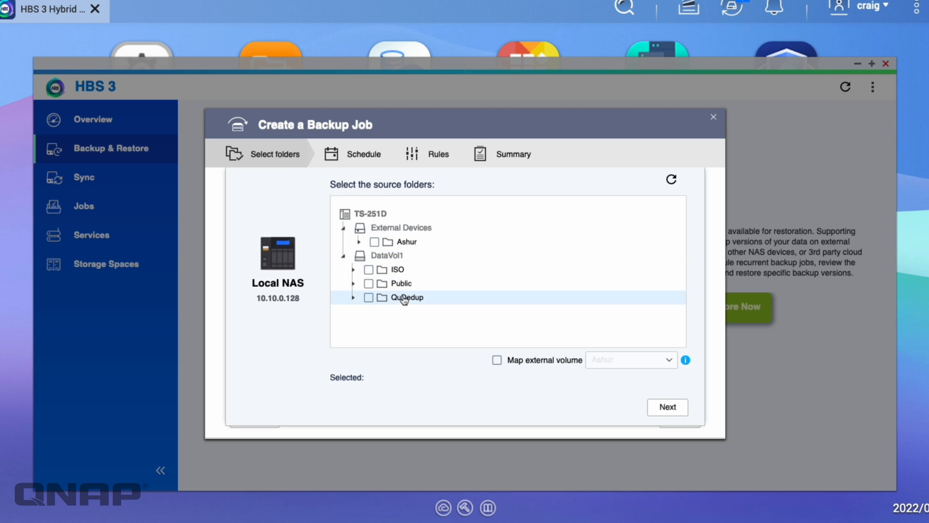
mouse_move(371, 304)
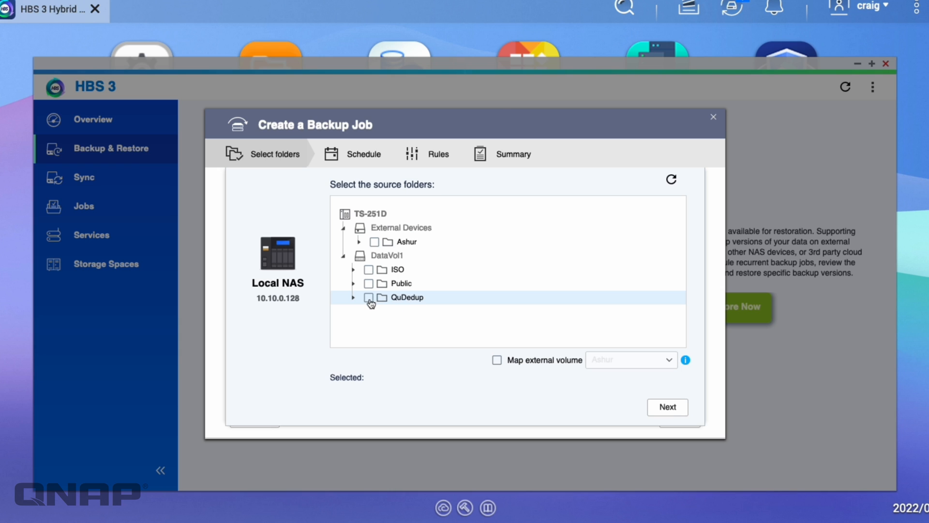
left_click(368, 297)
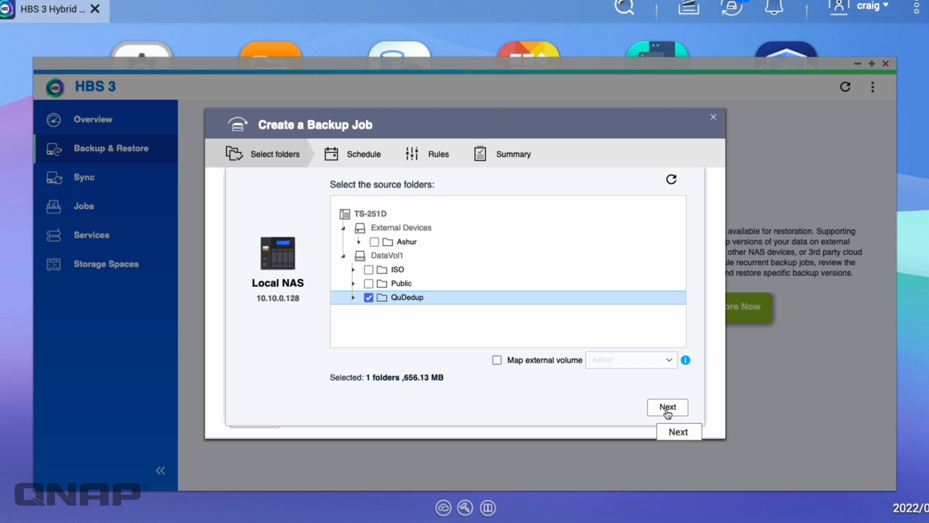
- Choose Local NAS as the destination storage and show its destination folder tree
left_click(668, 407)
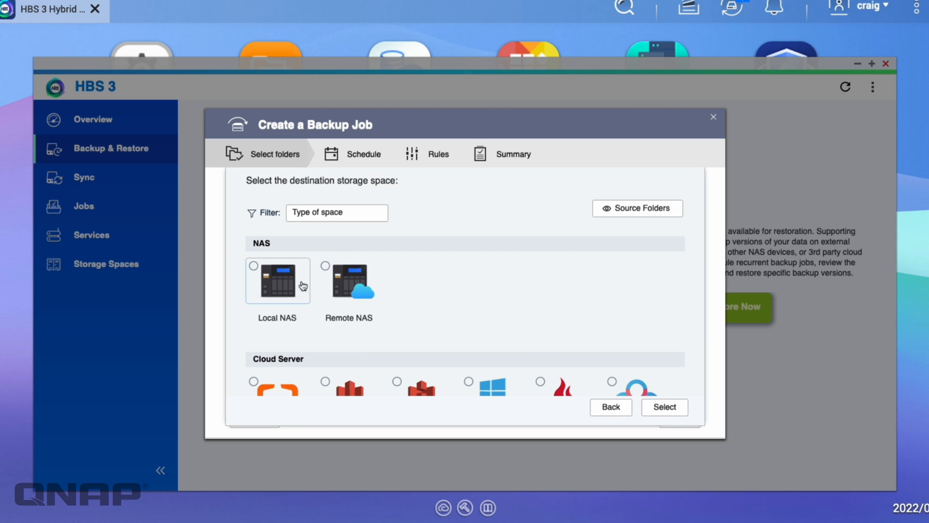
left_click(254, 265)
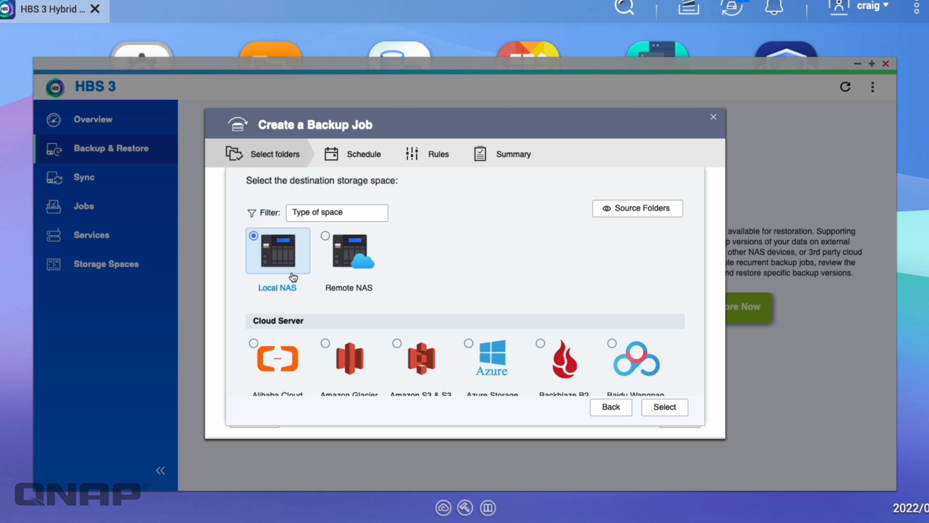
left_click(664, 406)
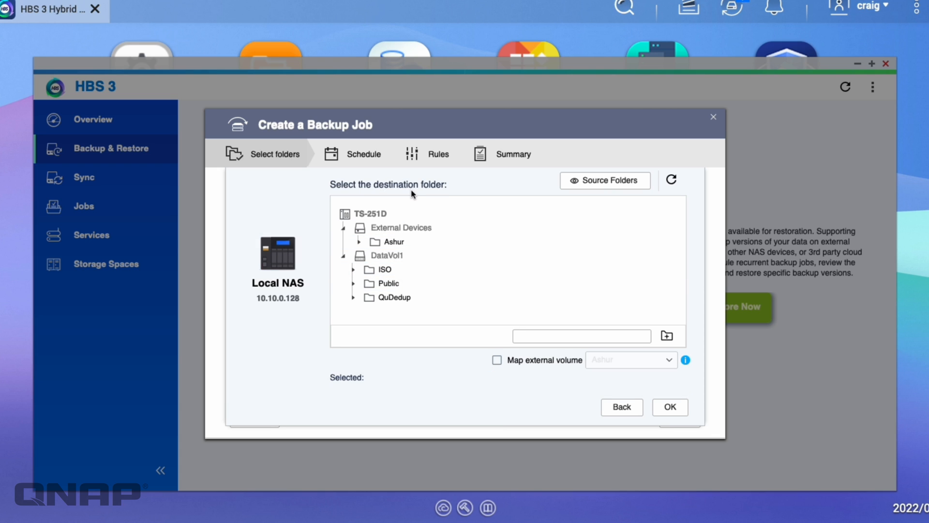
- Create a QuDedup folder under the Ashur external drive and select it as the destination
left_click(393, 242)
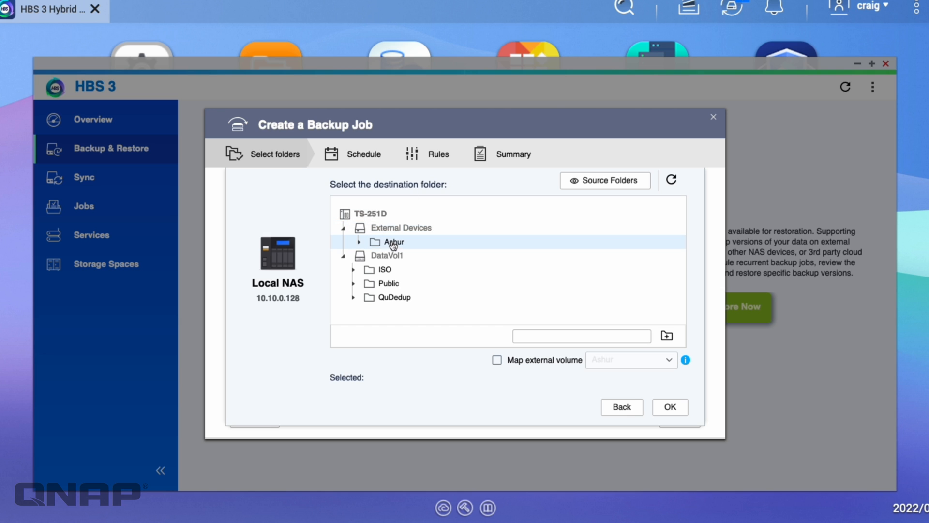
left_click(357, 242)
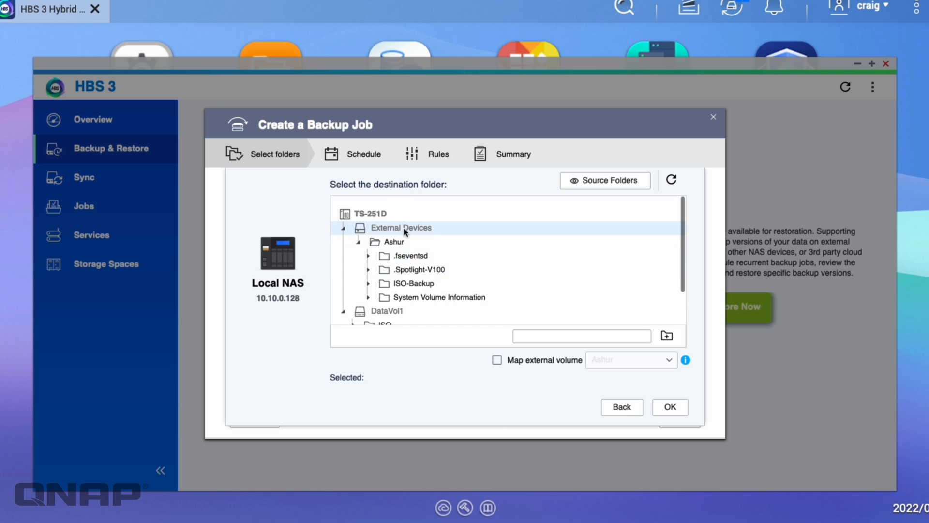
left_click(408, 255)
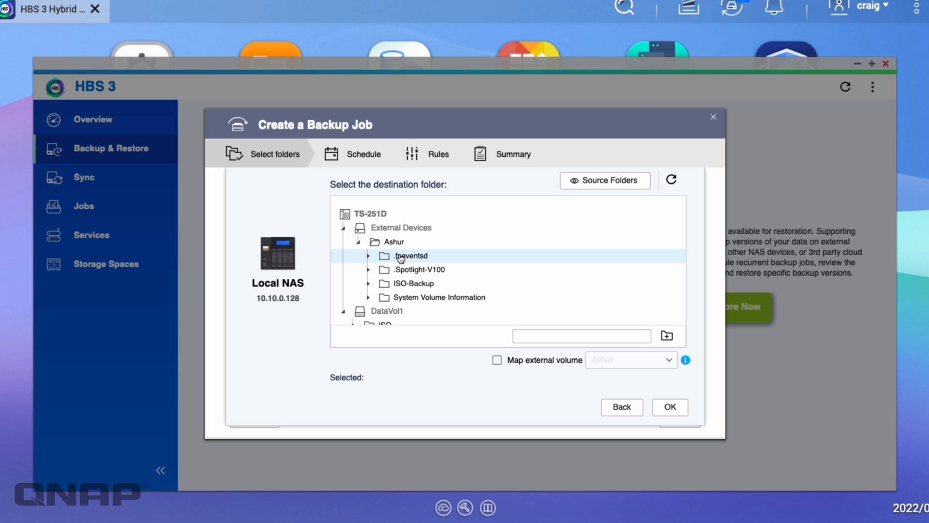
mouse_move(397, 252)
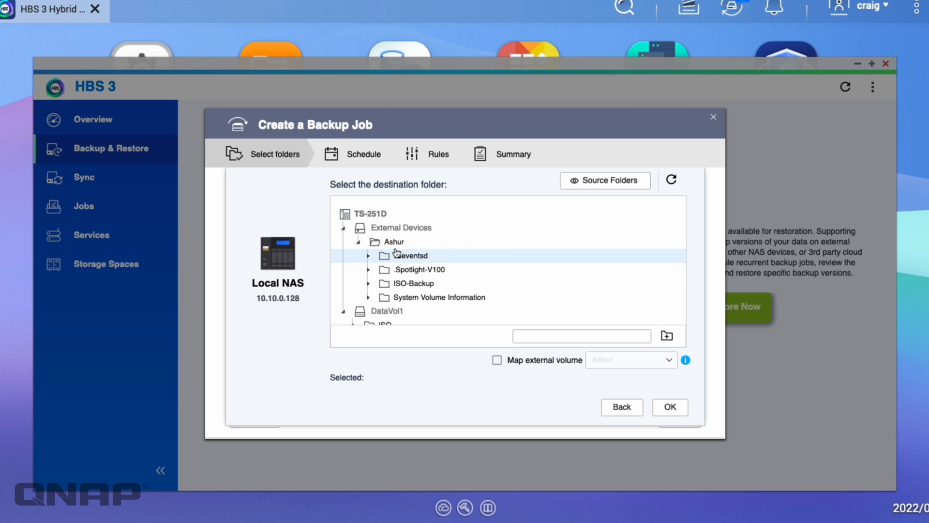
left_click(394, 242)
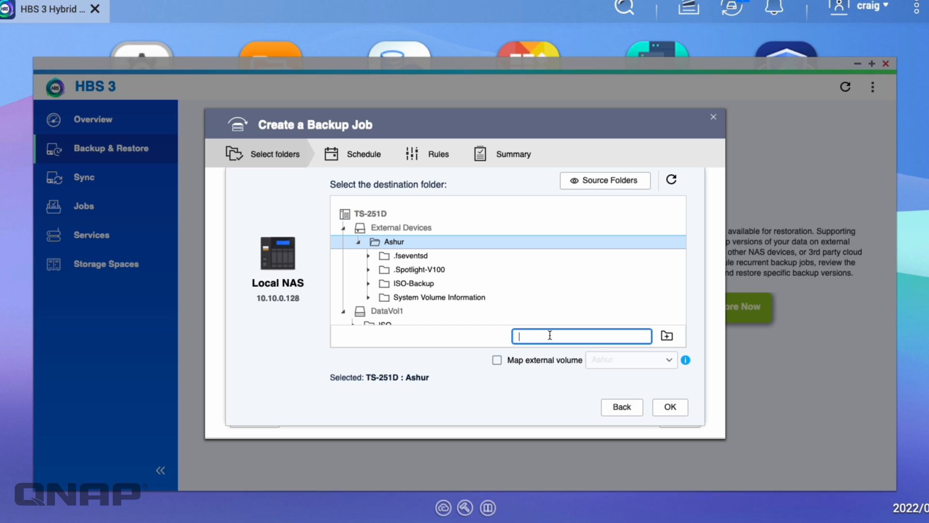
type("QuDedup")
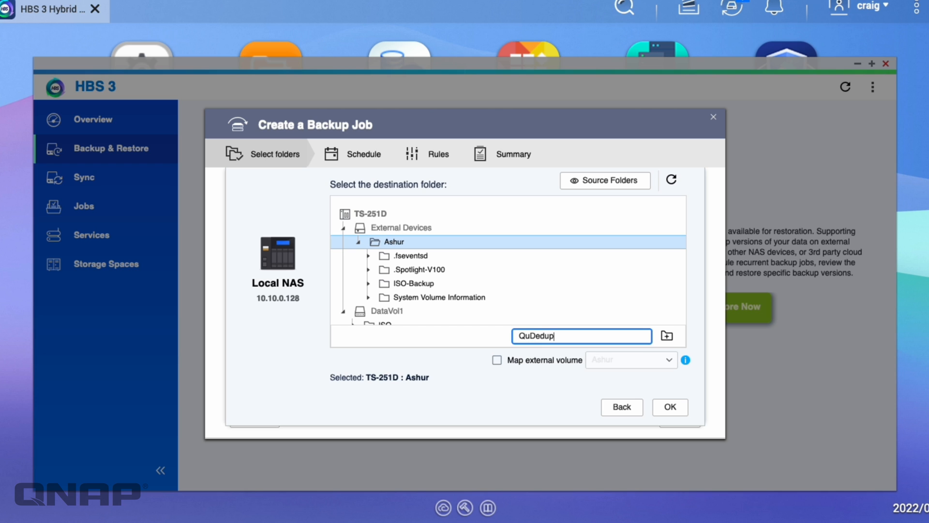
left_click(666, 334)
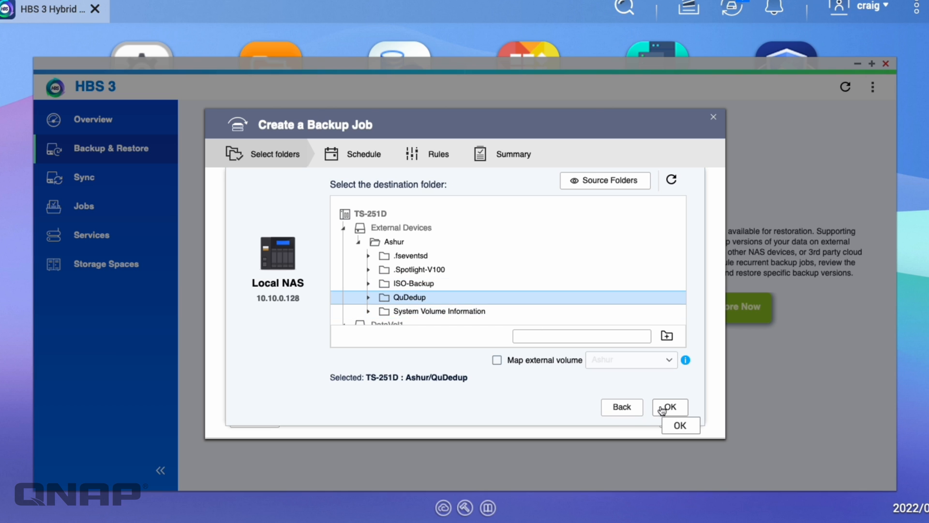
- Confirm Ashur/QuDedup as destination and rename the job from 'Backup 1' to QuDedup
left_click(670, 406)
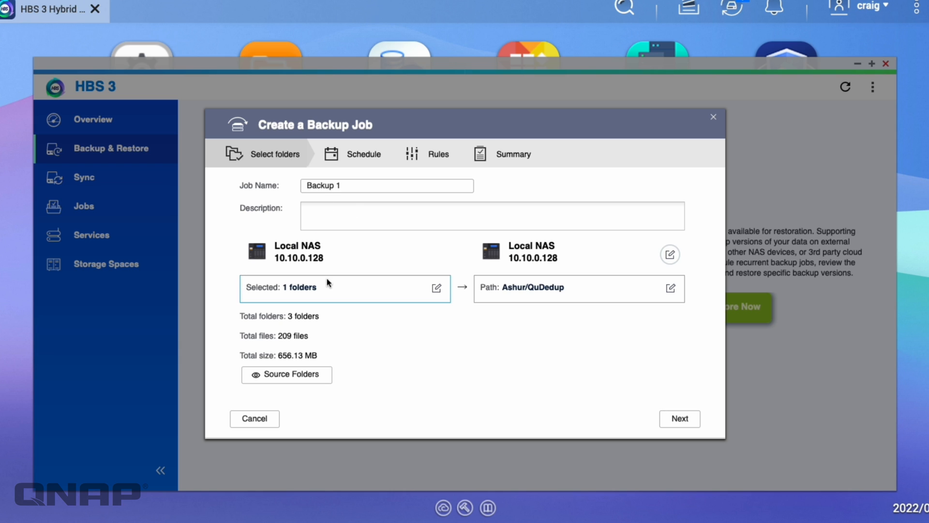
mouse_move(610, 331)
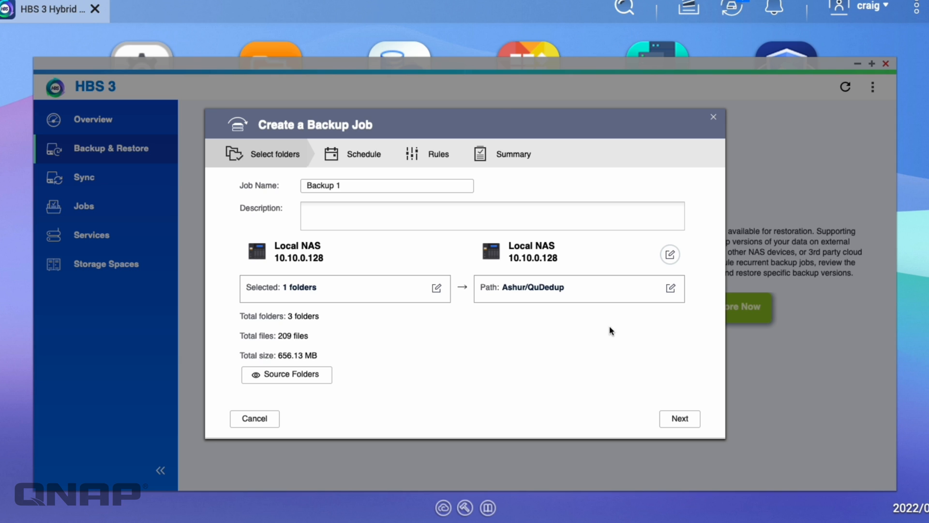
mouse_move(303, 362)
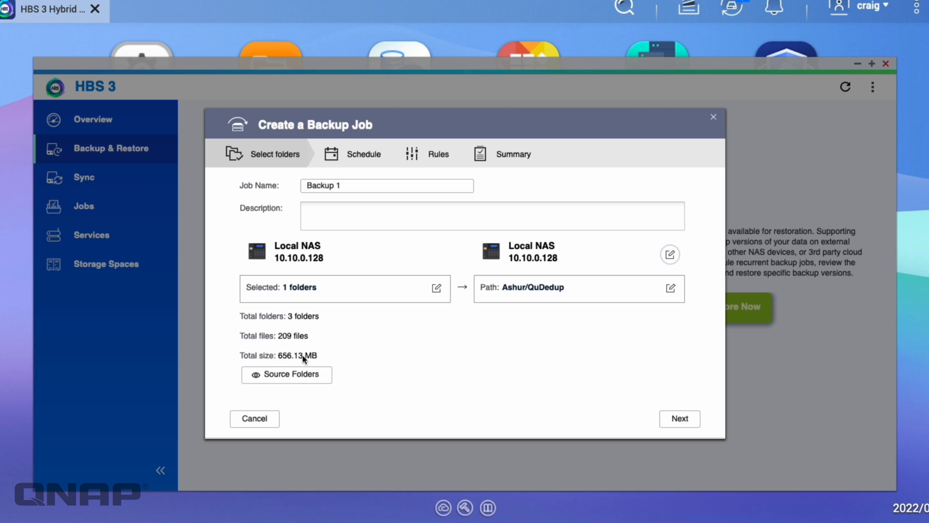
mouse_move(491, 364)
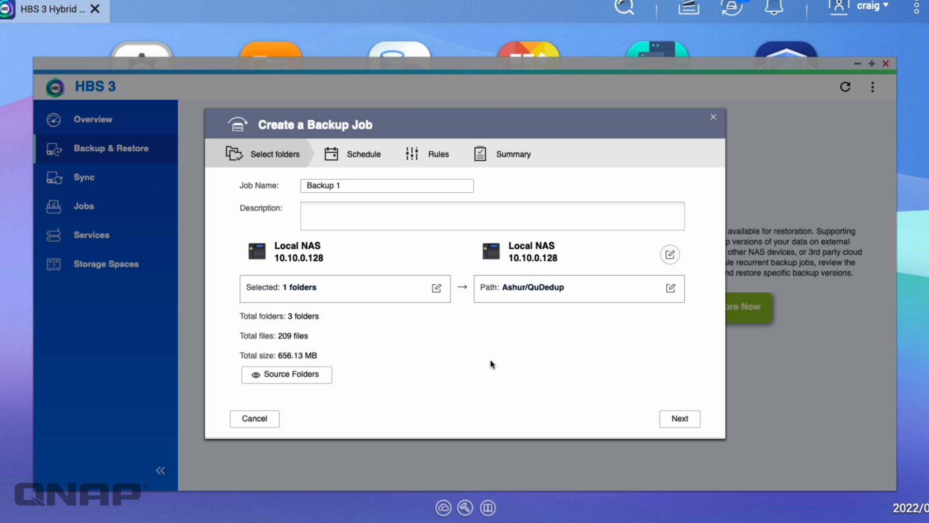
mouse_move(669, 424)
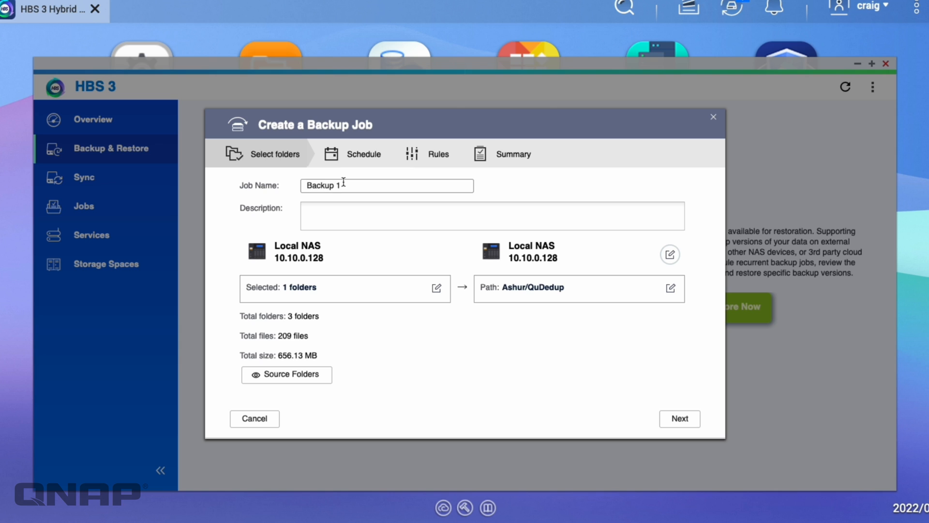
type("QuDedup")
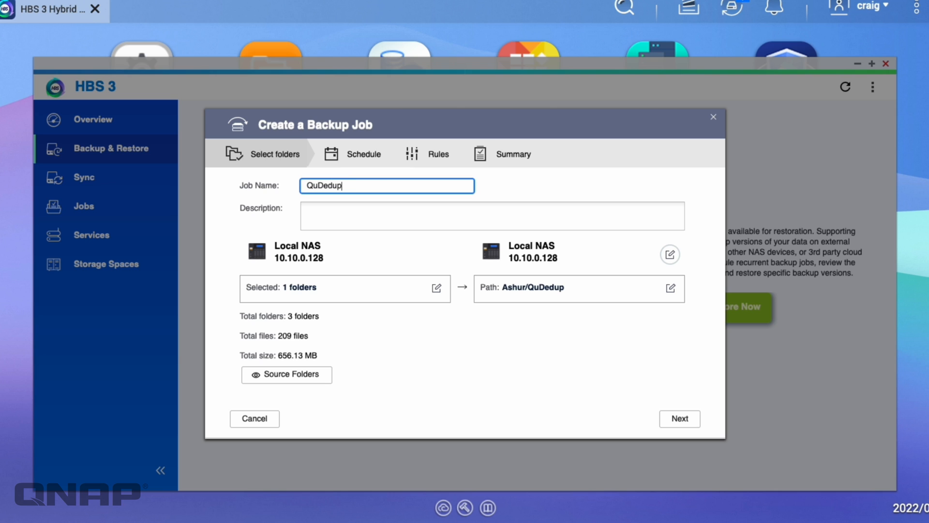
- Leave the job unscheduled with Back Up Now enabled, then review Version Management settings
left_click(679, 418)
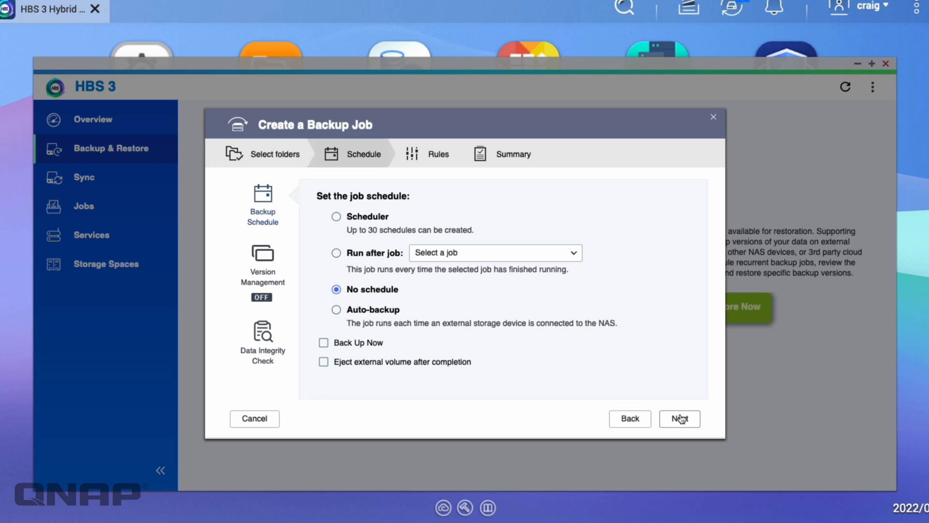
mouse_move(367, 343)
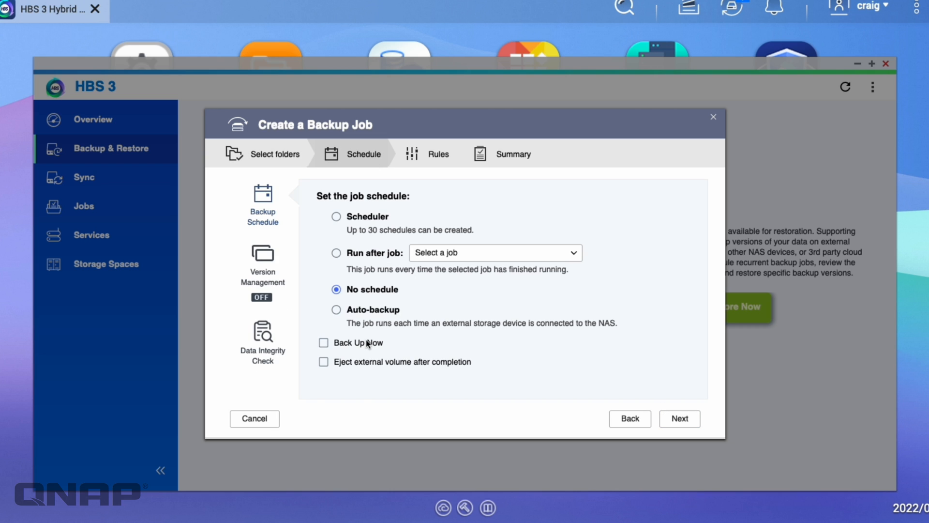
mouse_move(355, 348)
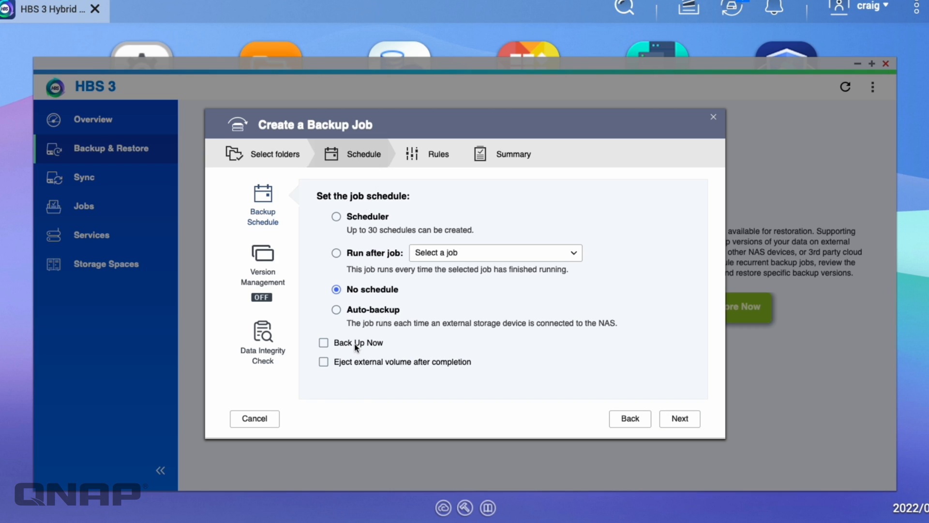
left_click(323, 343)
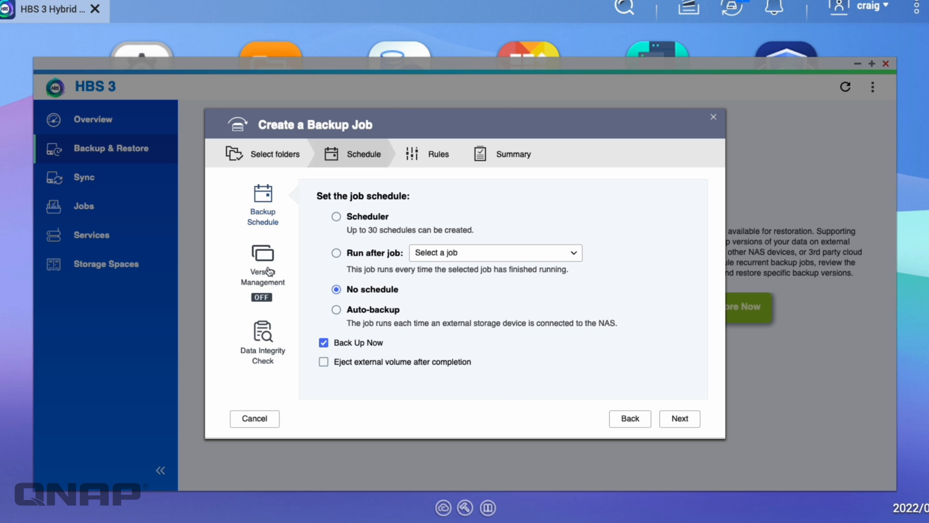
left_click(262, 255)
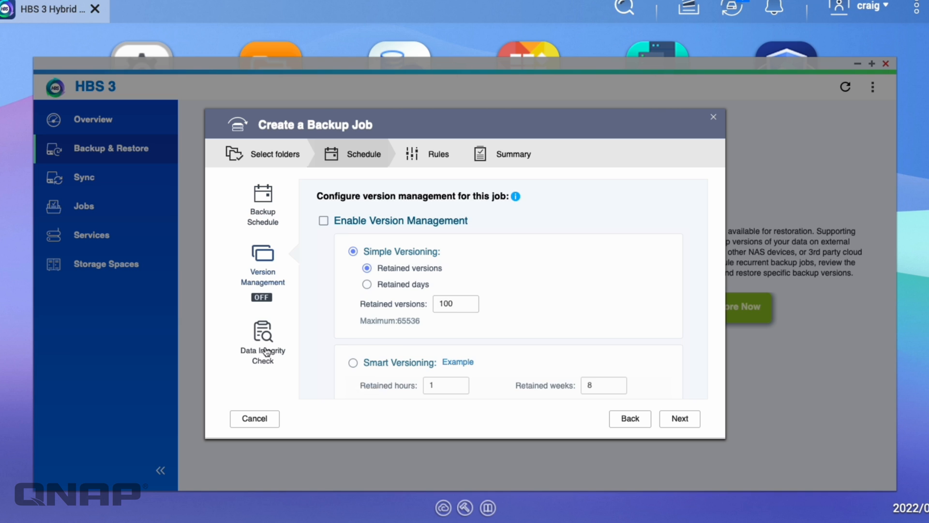
mouse_move(272, 283)
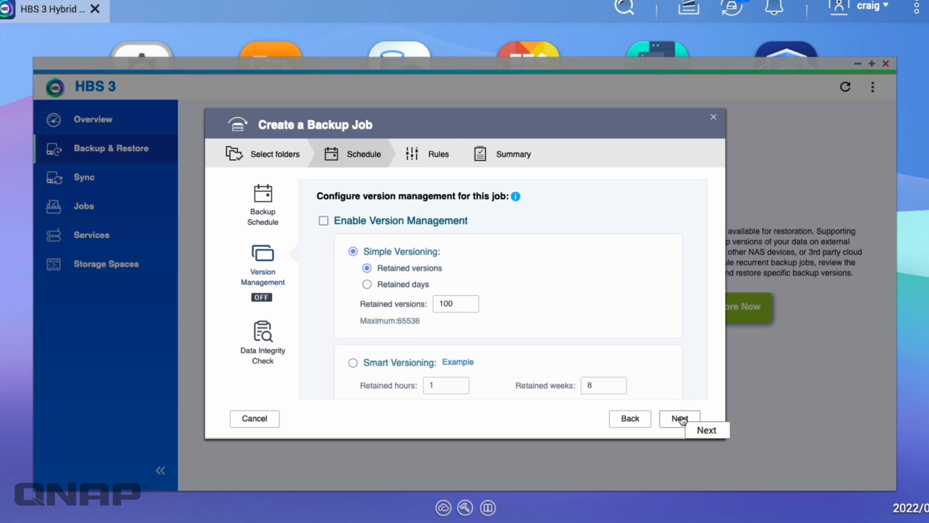
- On the Rules step, review the Policies options and return to Methods with filters and QuDedup enabled
left_click(679, 418)
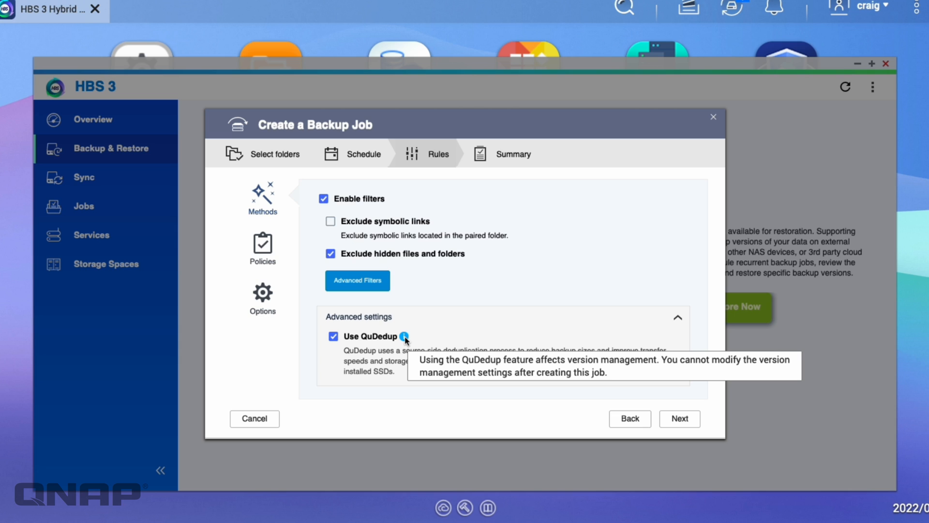
mouse_move(263, 243)
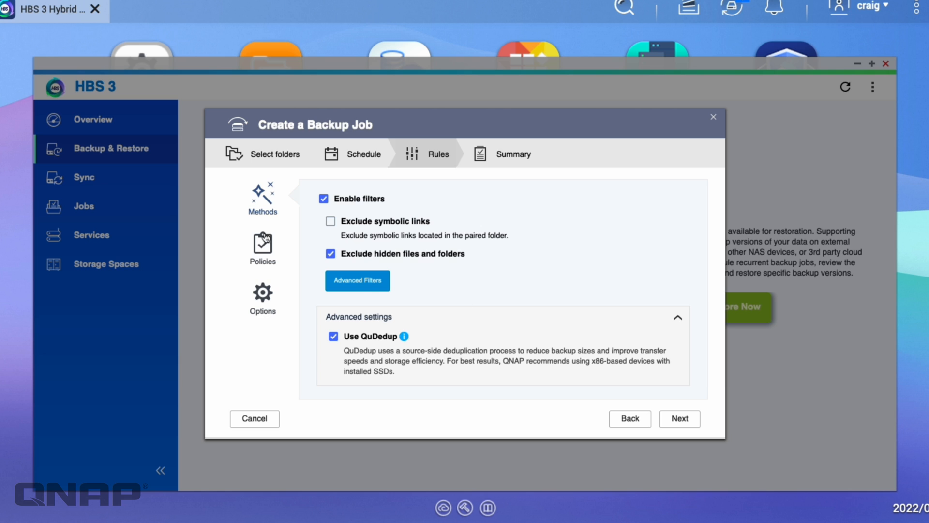
left_click(262, 246)
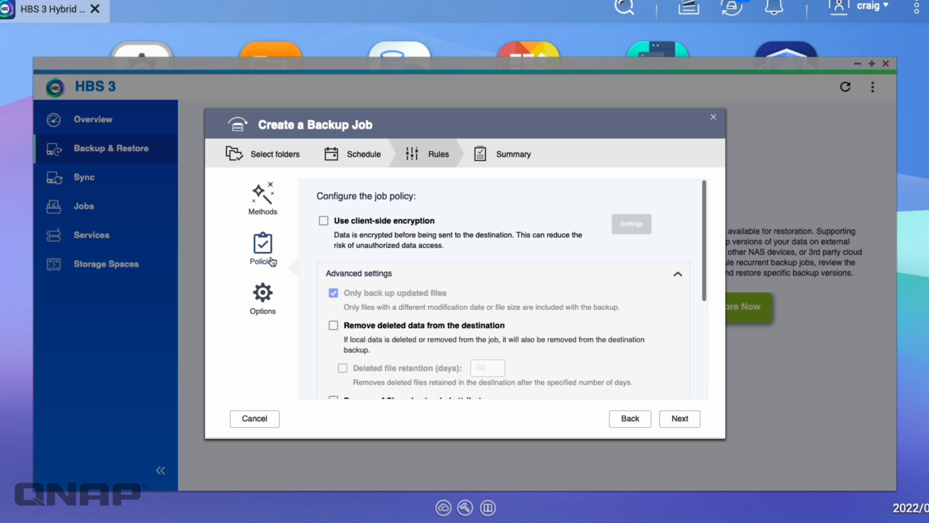
left_click(262, 195)
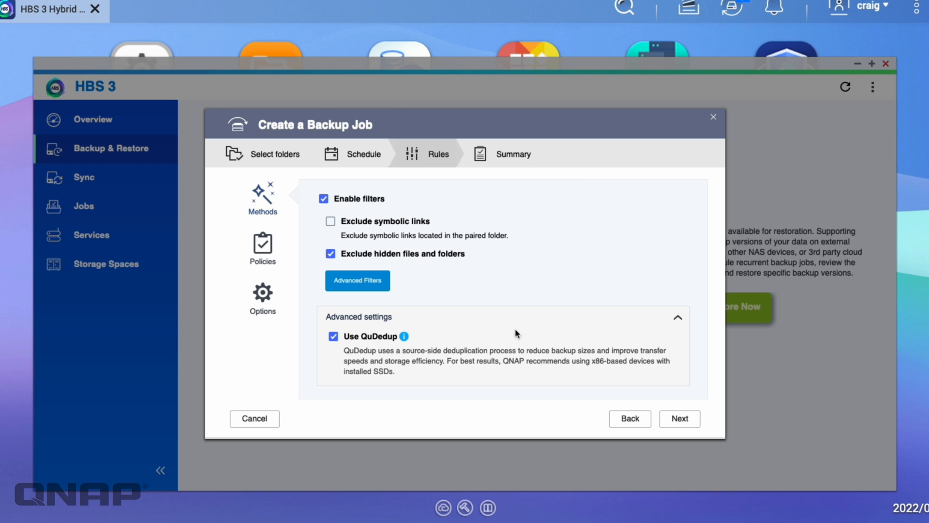
mouse_move(680, 426)
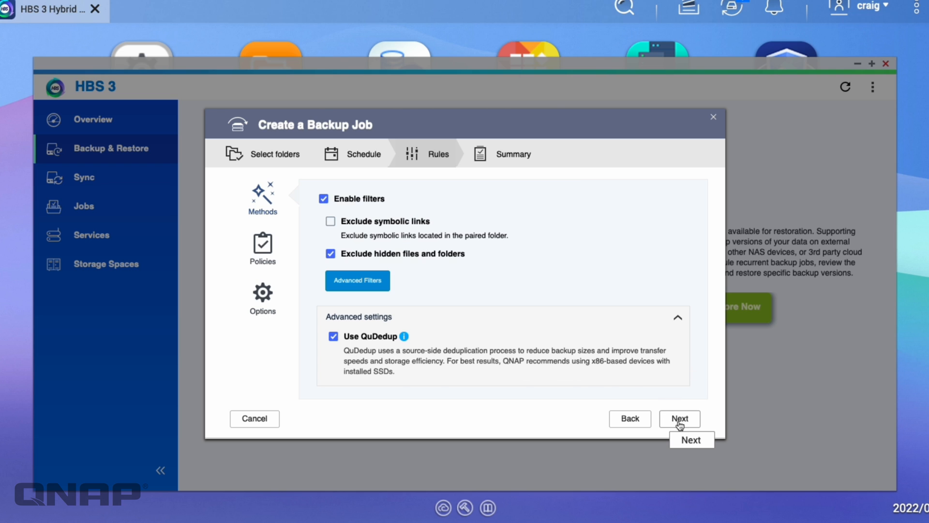
- Review the job summary and create the QuDedup backup job so its first backup starts running
left_click(679, 418)
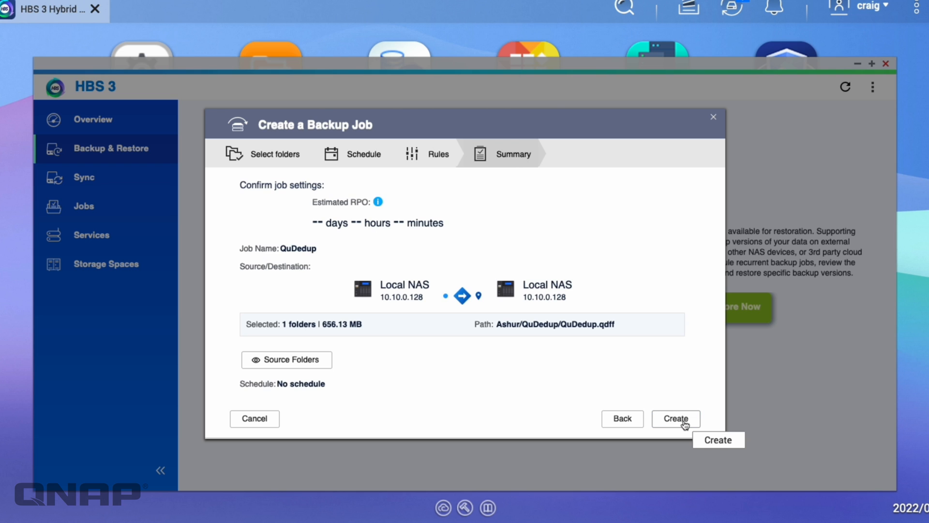
left_click(675, 418)
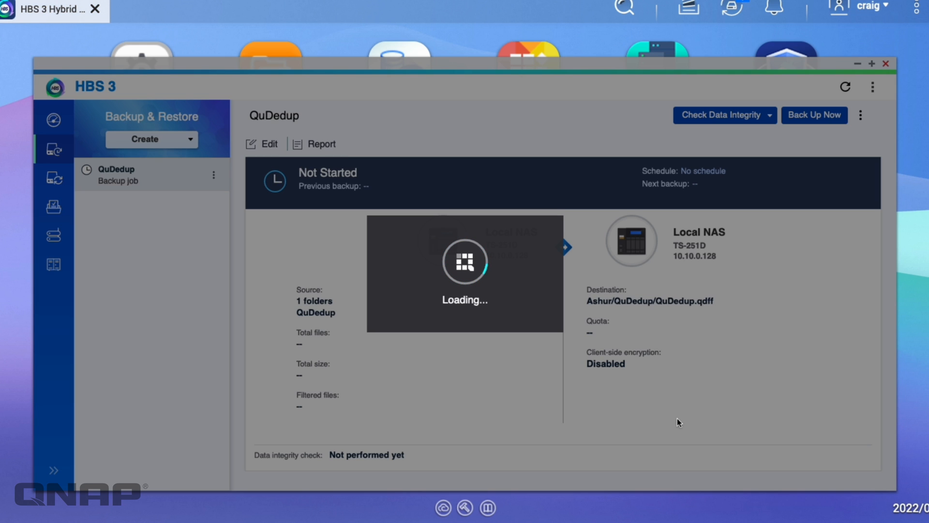
left_click(815, 115)
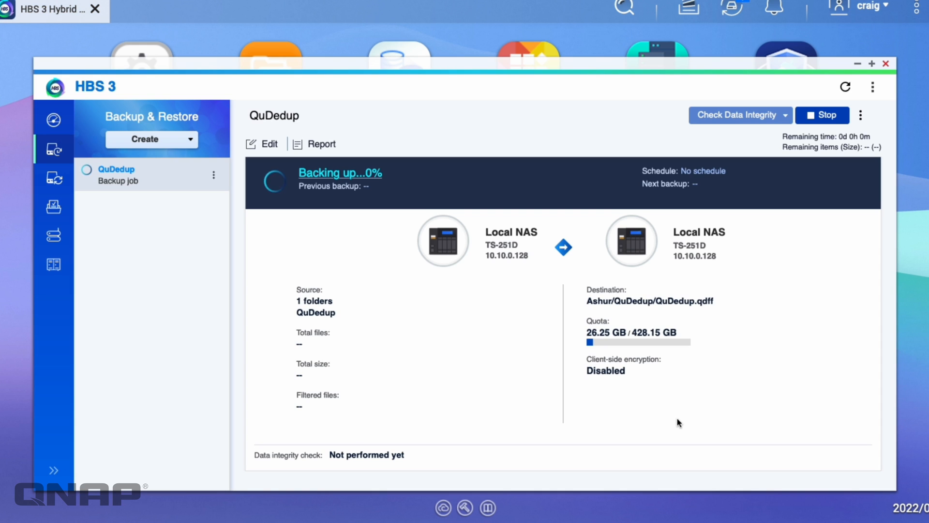
mouse_move(459, 312)
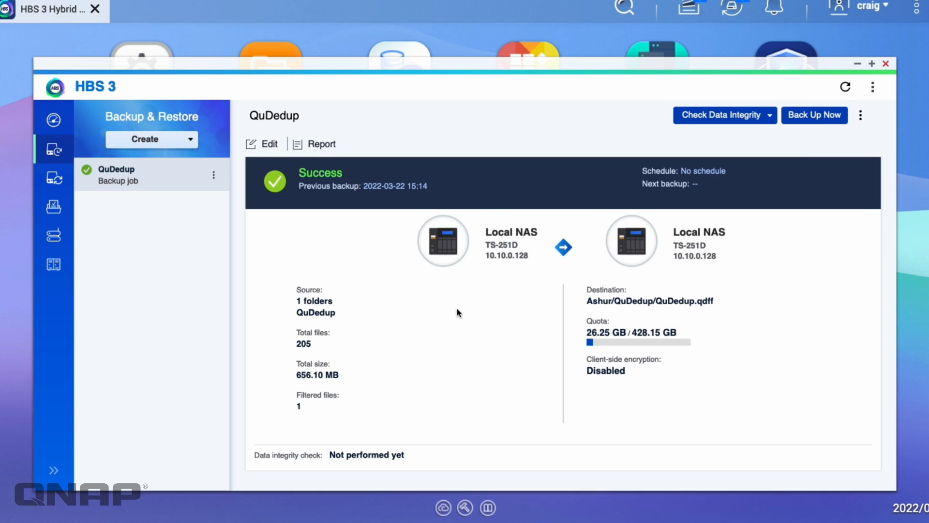
mouse_move(475, 350)
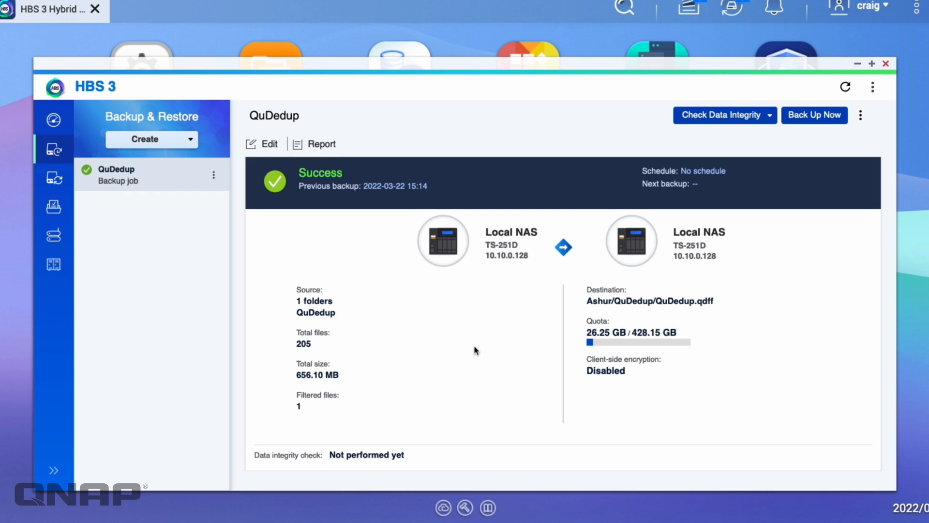
mouse_move(342, 189)
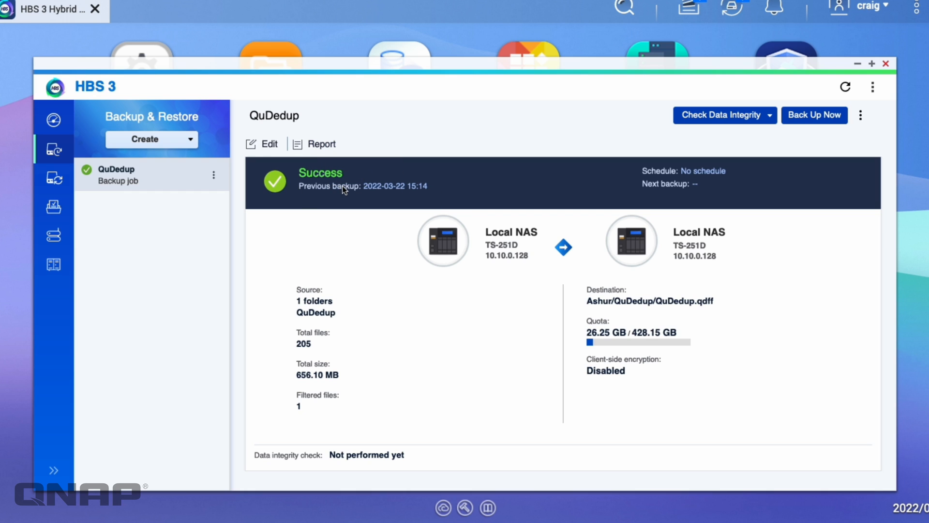
mouse_move(337, 219)
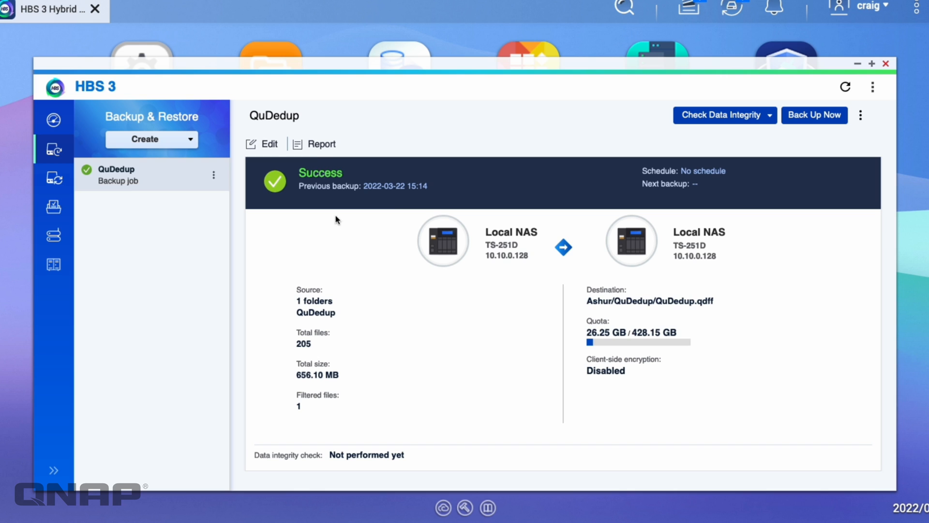
- Review the finished QuDedup backup's run report and dismiss the Details dialog
left_click(320, 143)
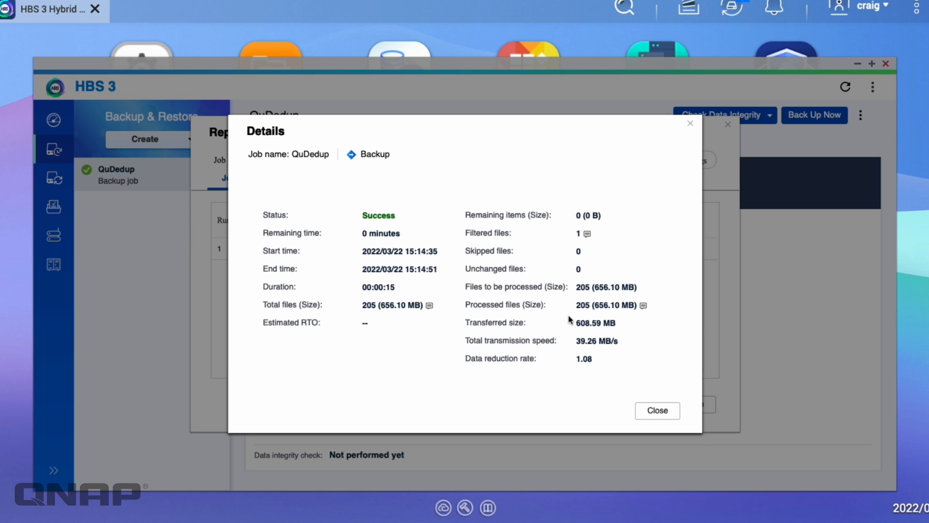
mouse_move(557, 348)
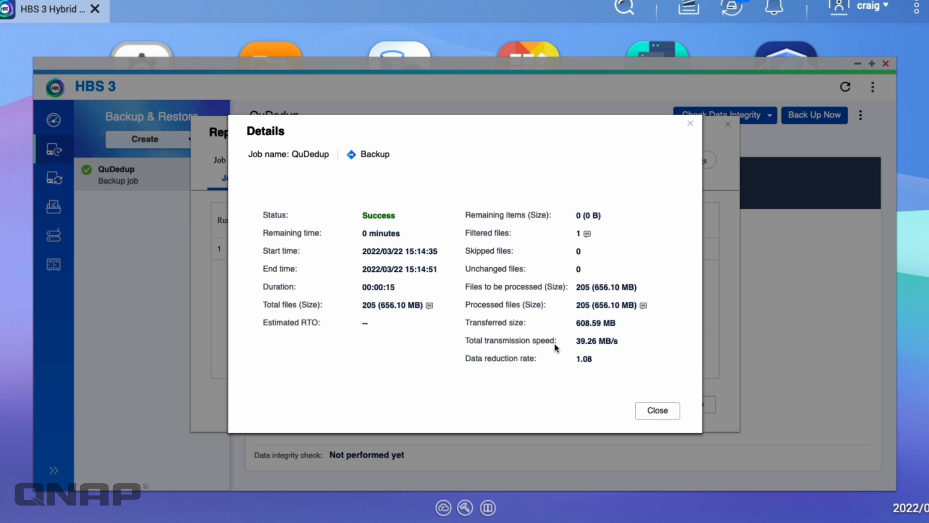
mouse_move(523, 352)
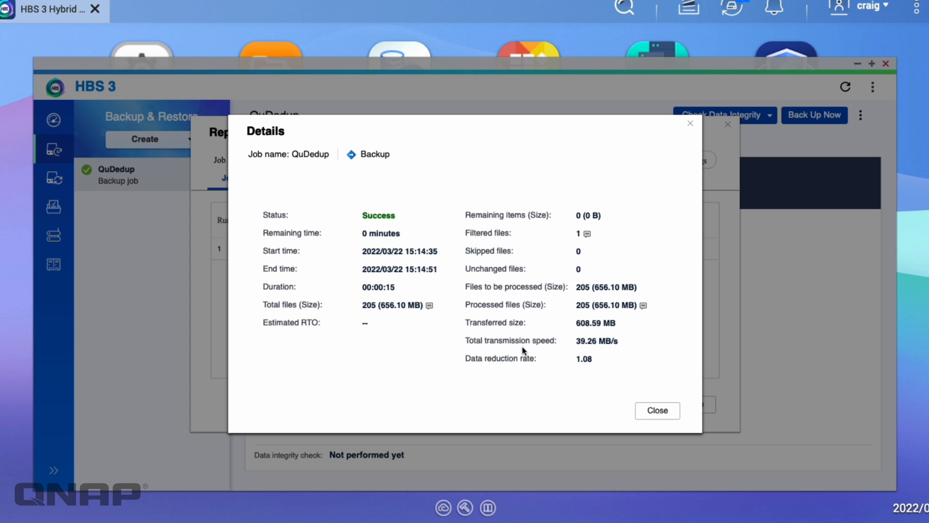
mouse_move(539, 355)
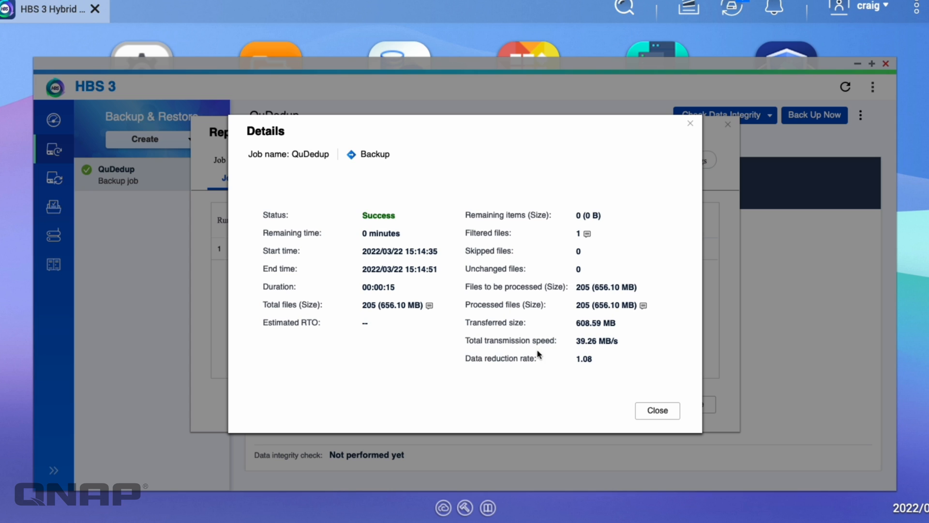
mouse_move(586, 380)
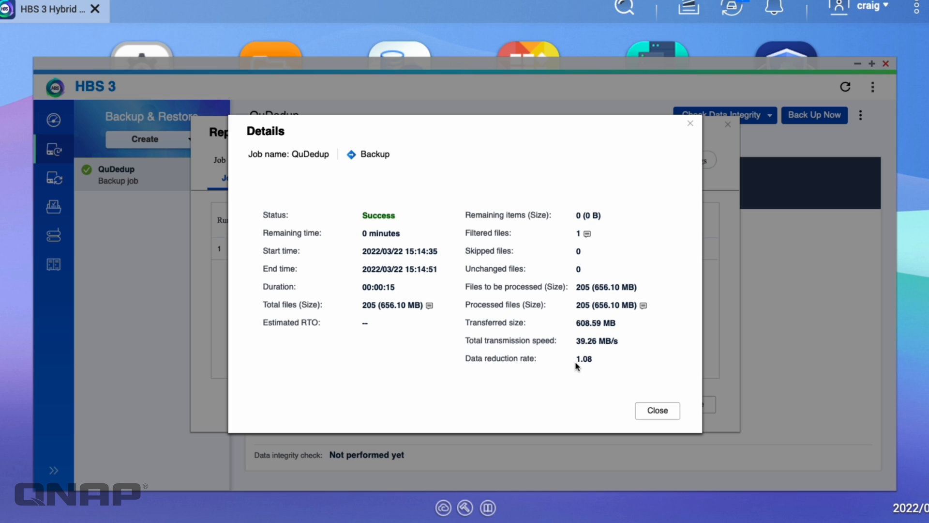
mouse_move(620, 371)
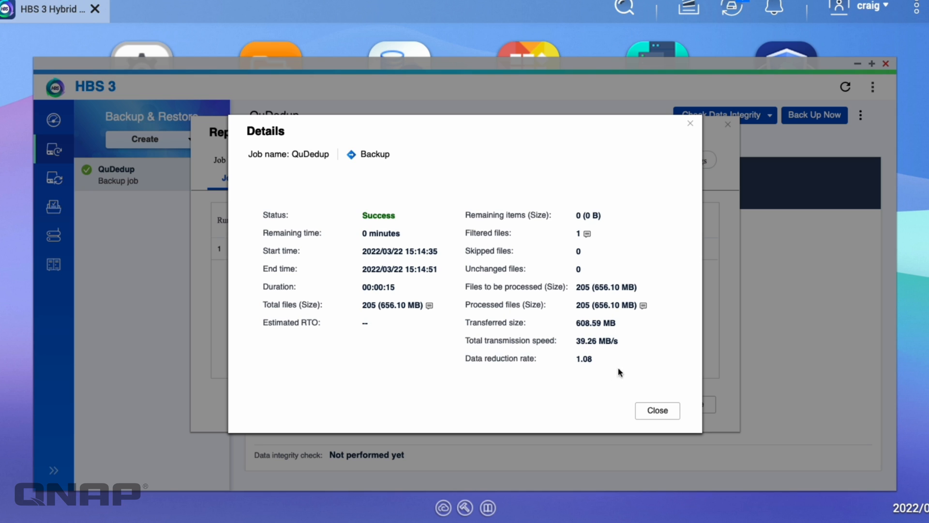
mouse_move(581, 354)
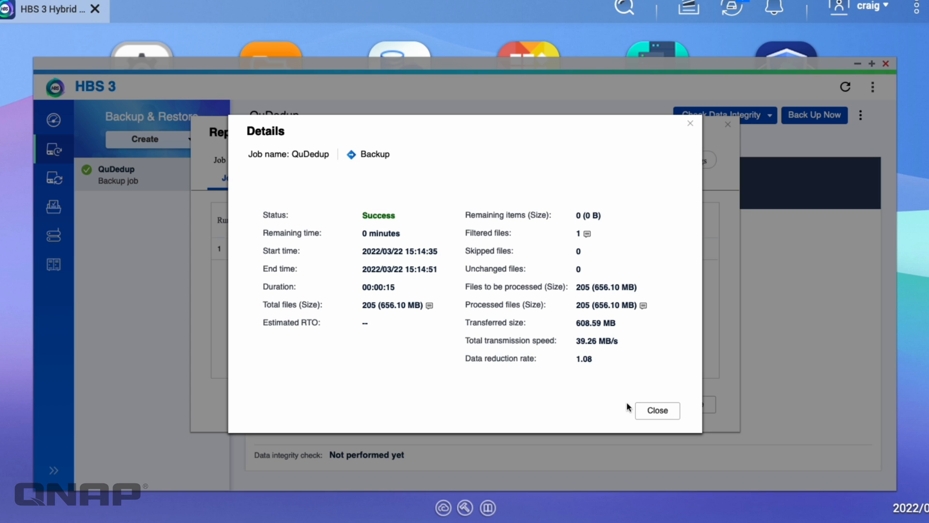
left_click(657, 410)
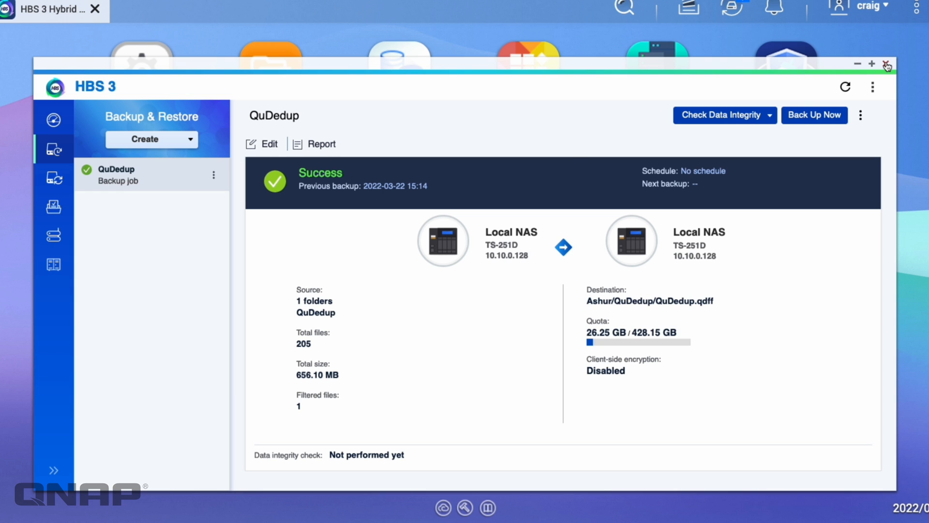
- Leave HBS 3 and open Ashur's QuDedup.qdff backup folder in File Station
left_click(887, 62)
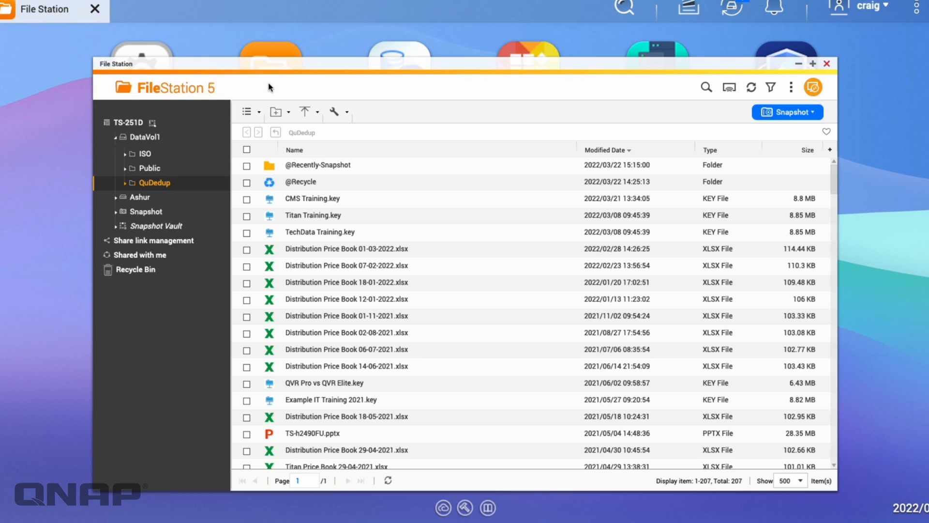
mouse_move(145, 201)
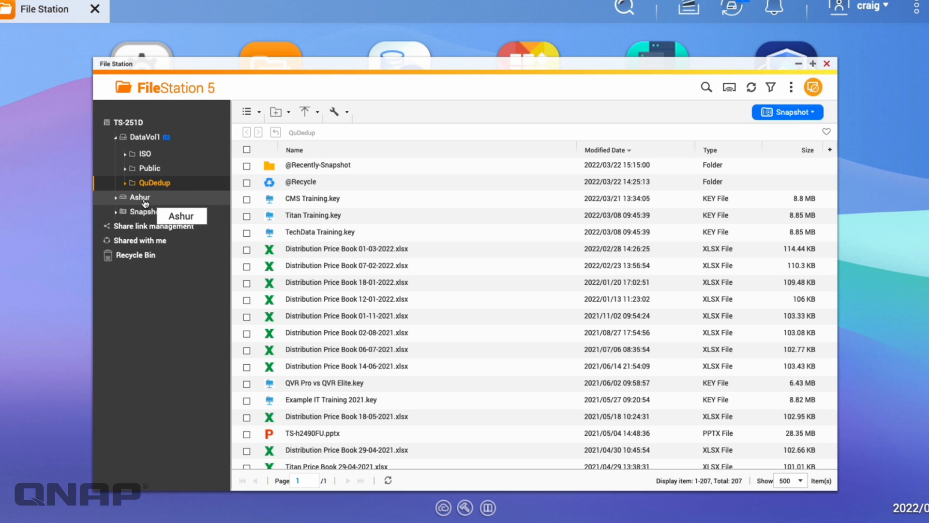
left_click(139, 197)
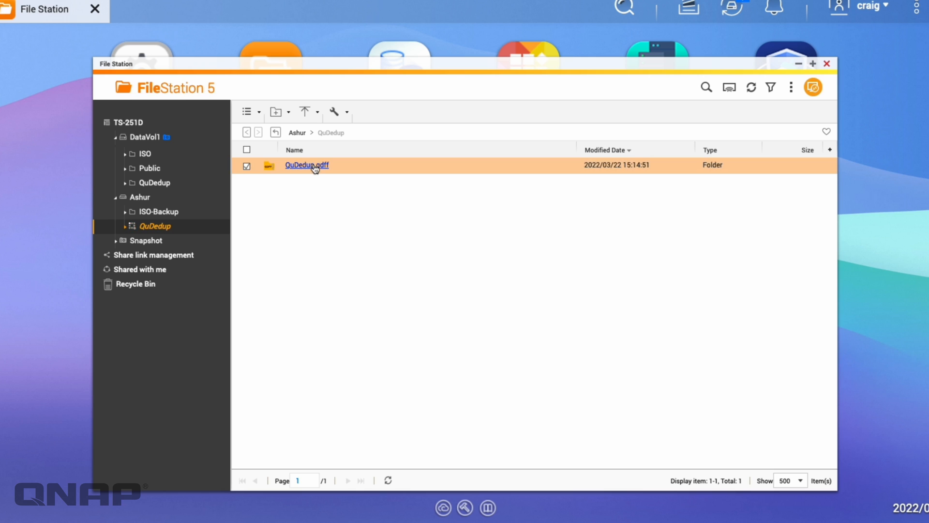
double_click(307, 165)
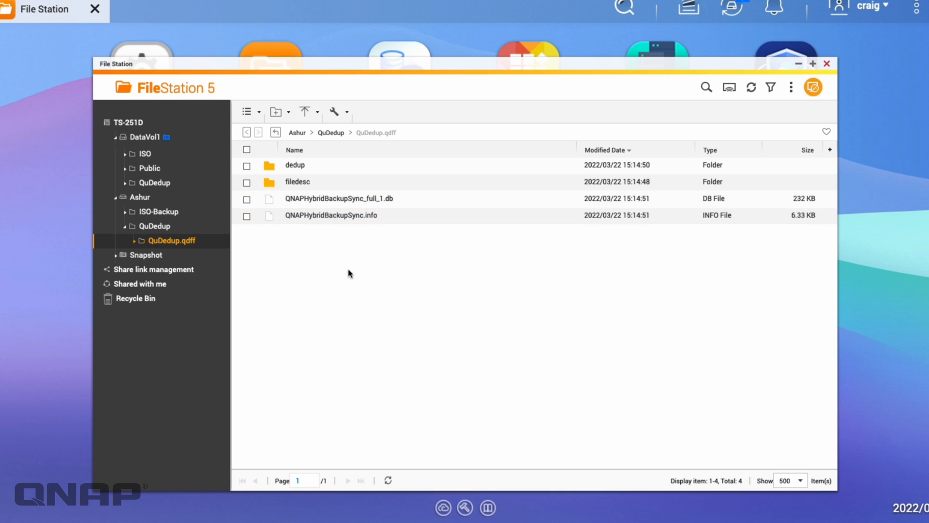
mouse_move(310, 139)
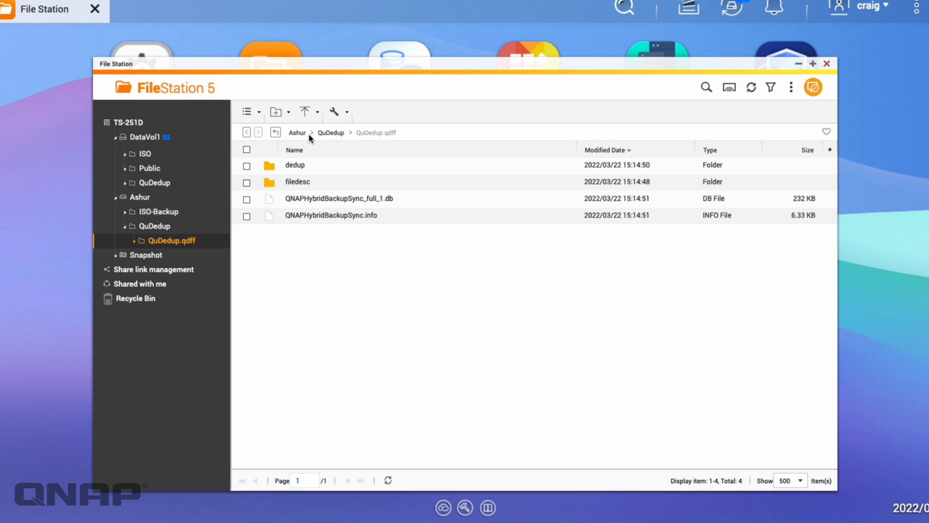
double_click(297, 182)
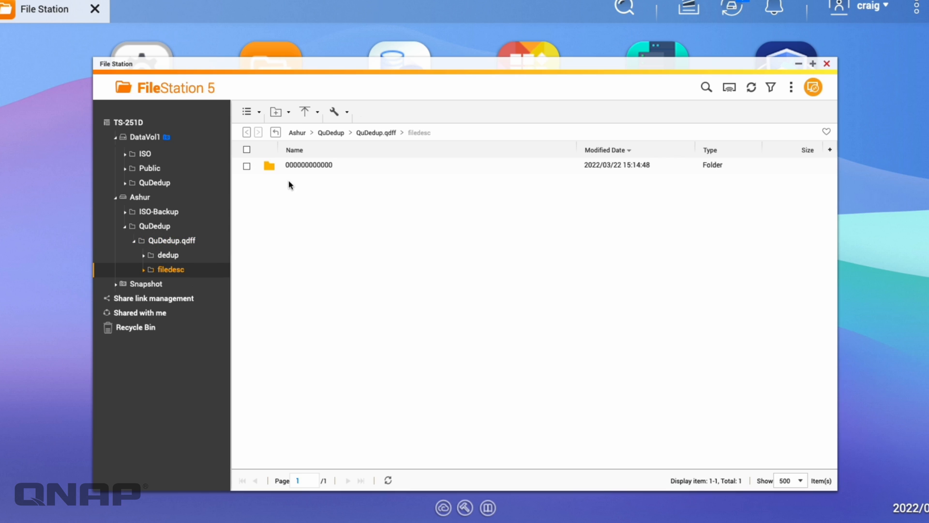
double_click(309, 165)
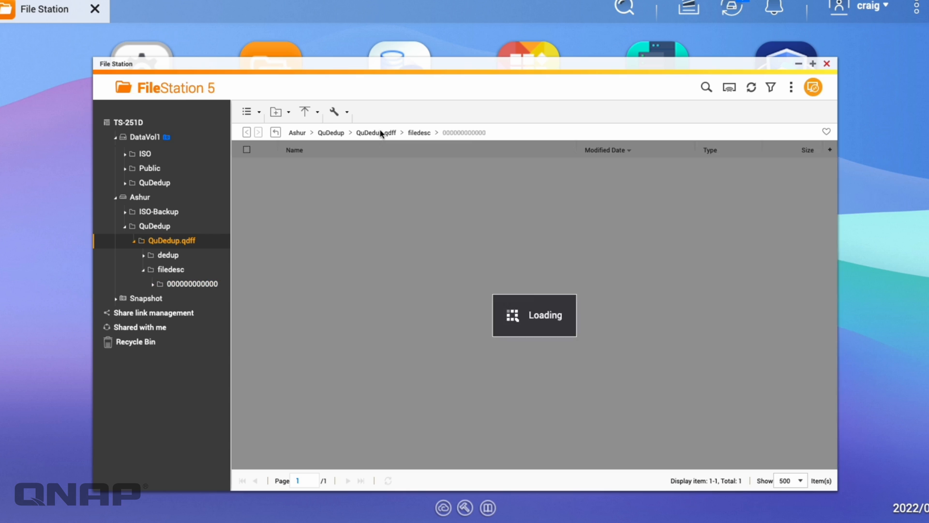
left_click(169, 255)
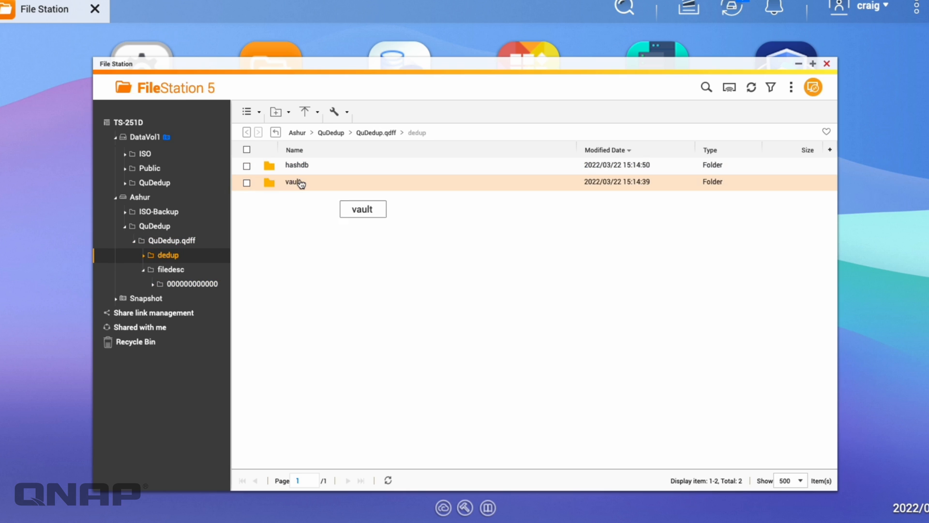
double_click(294, 181)
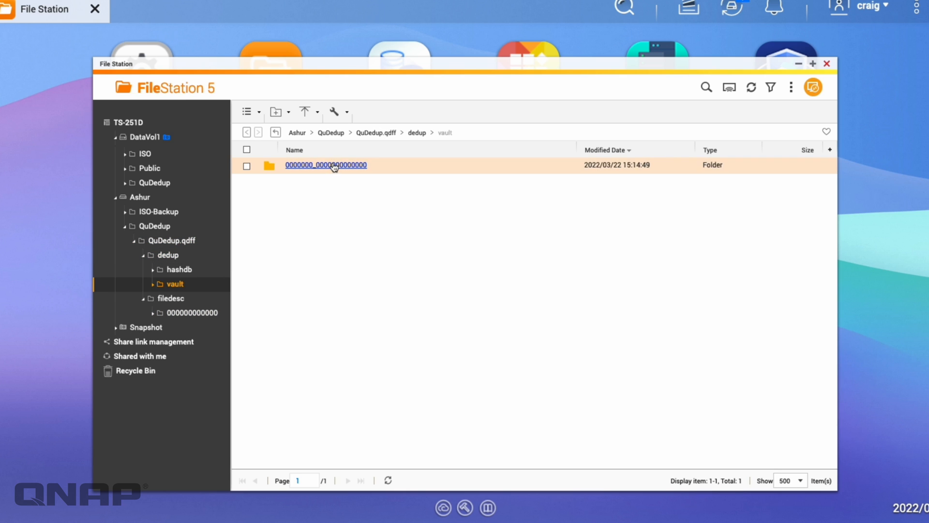
double_click(326, 165)
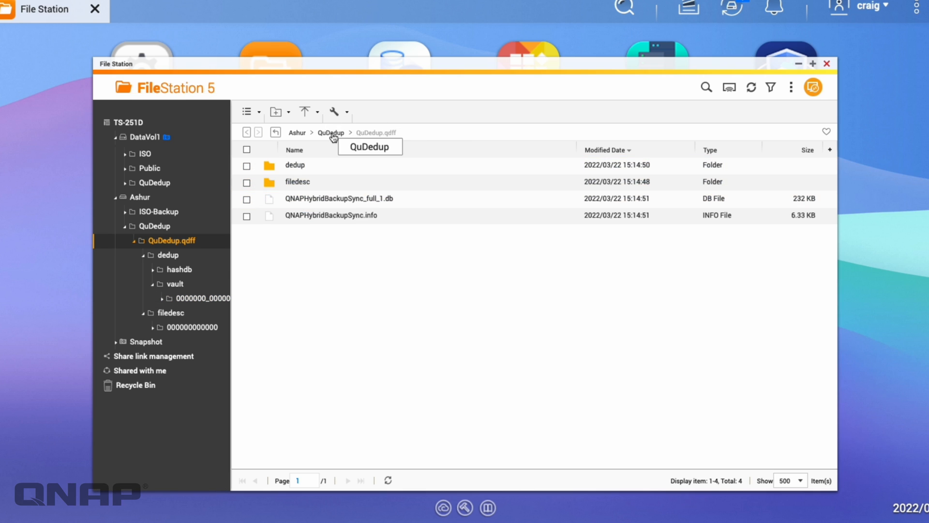
- Return via the breadcrumb to Ashur's QuDedup folder holding QuDedup.qdff
left_click(330, 132)
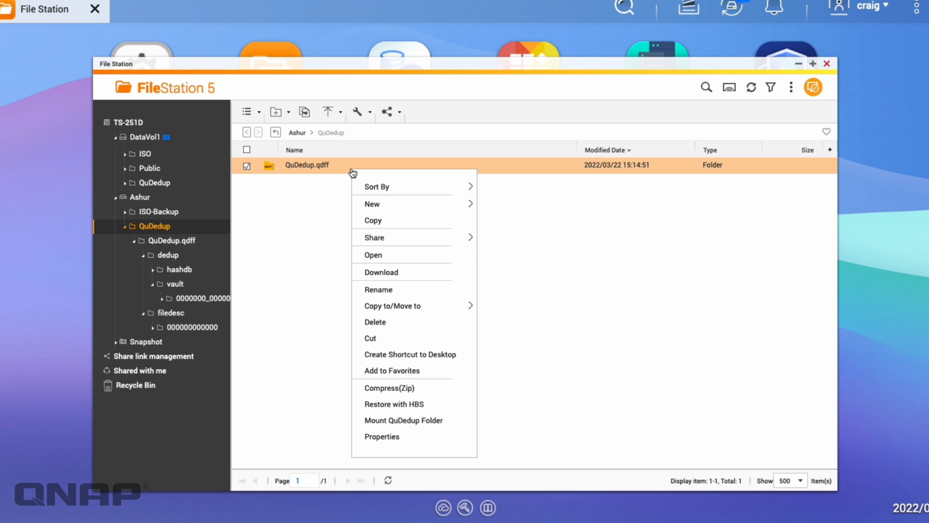
mouse_move(426, 404)
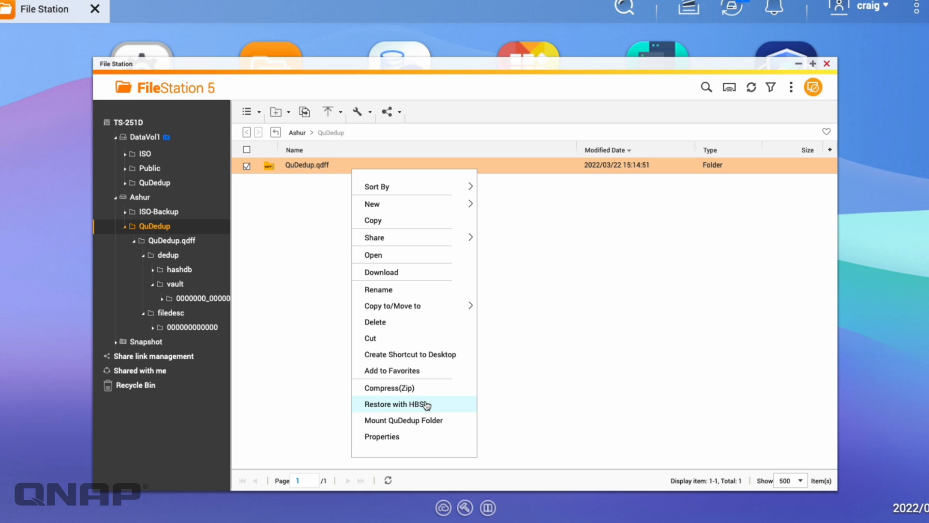
mouse_move(449, 406)
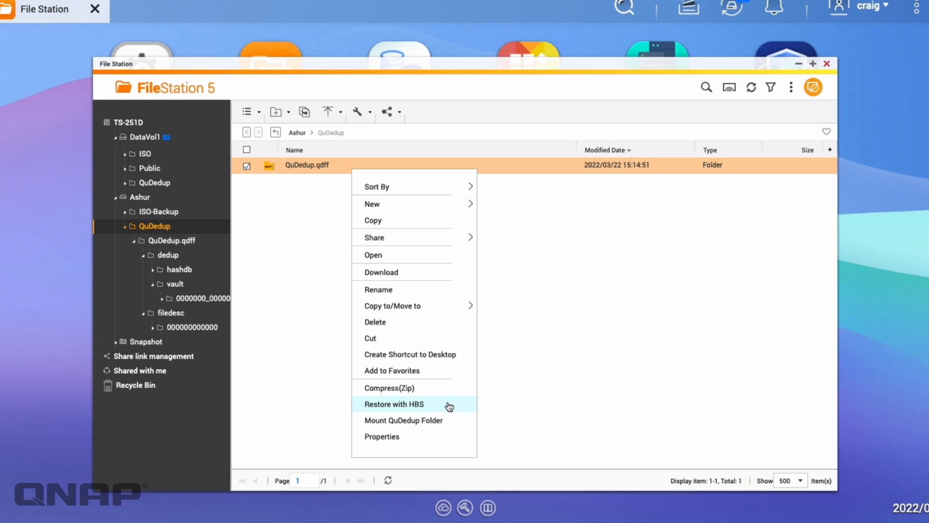
mouse_move(517, 369)
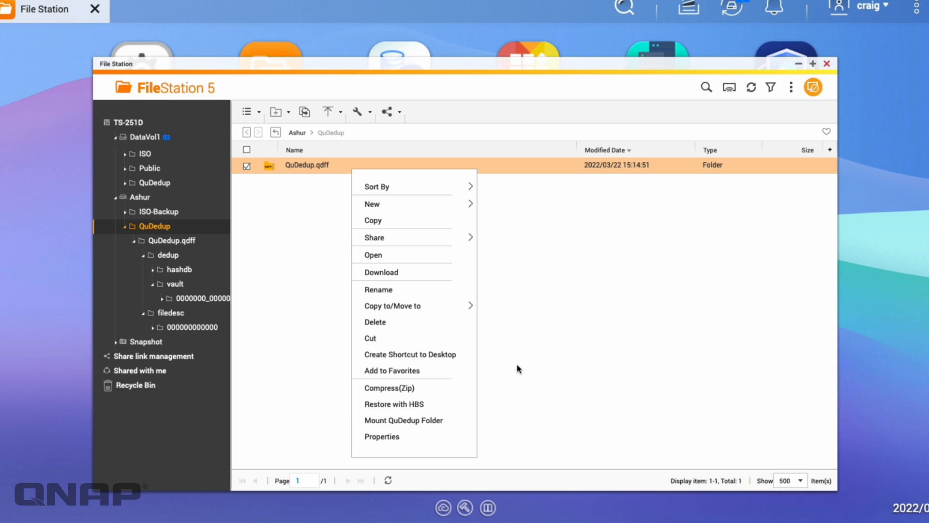
mouse_move(416, 423)
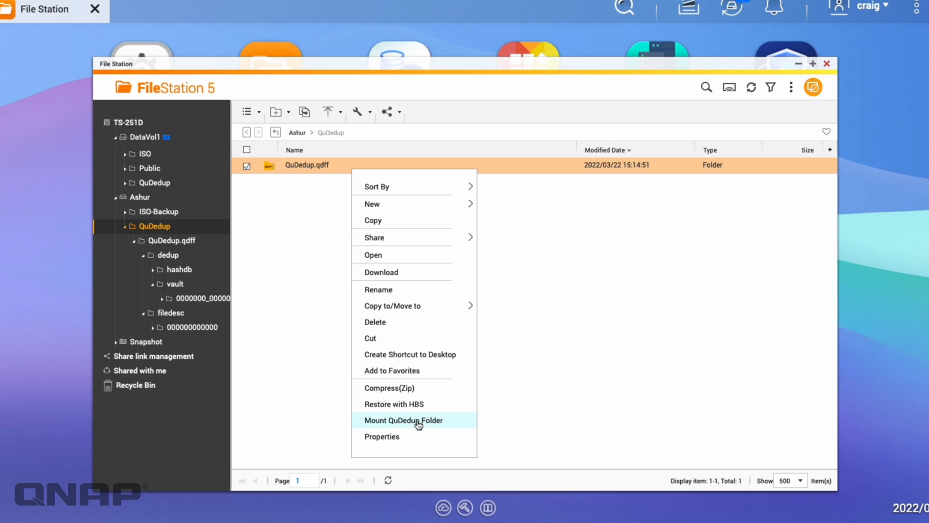
- Mount QuDedup.qdff as a shared folder named QuDedup-Test and confirm
left_click(403, 420)
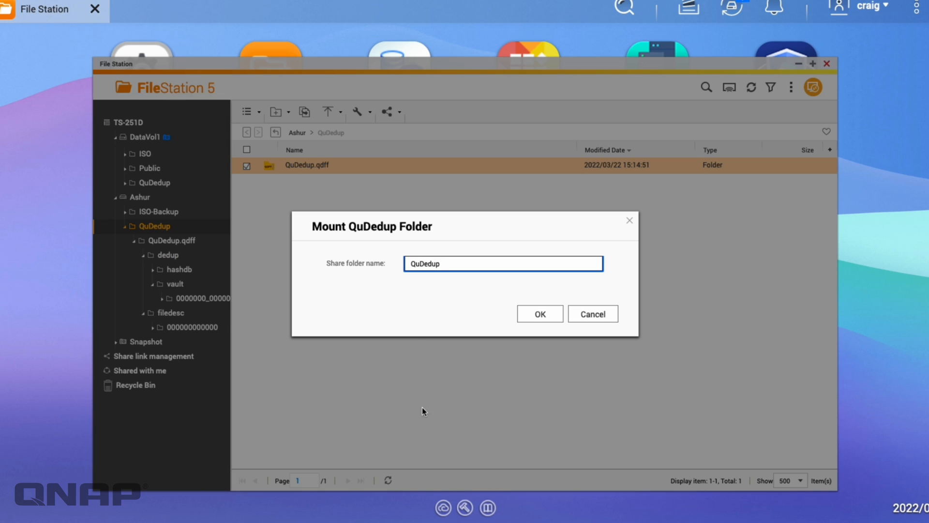
type("-")
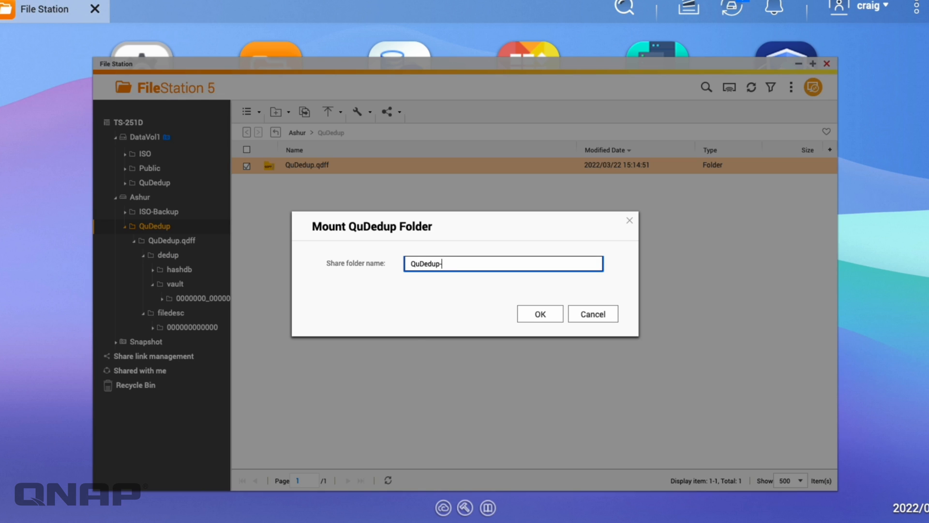
left_click(540, 313)
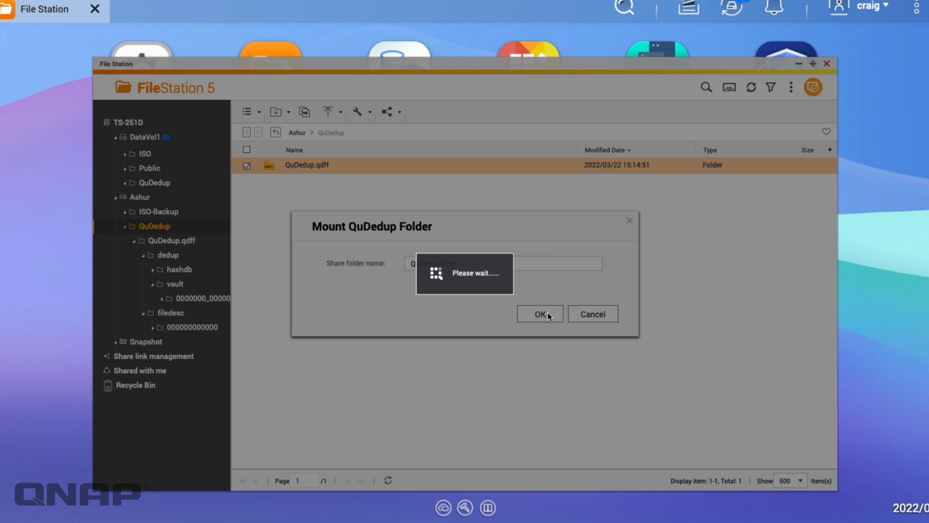
left_click(540, 313)
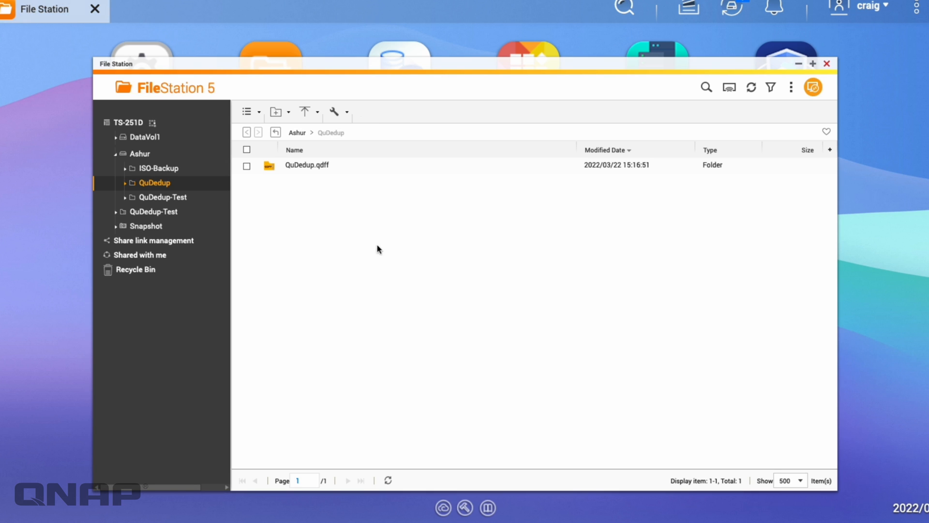
- Browse QuDedup-Test > GMT+00_2022-03-22_15:14:36 > QuDedup to see the 205 backed-up files
left_click(154, 211)
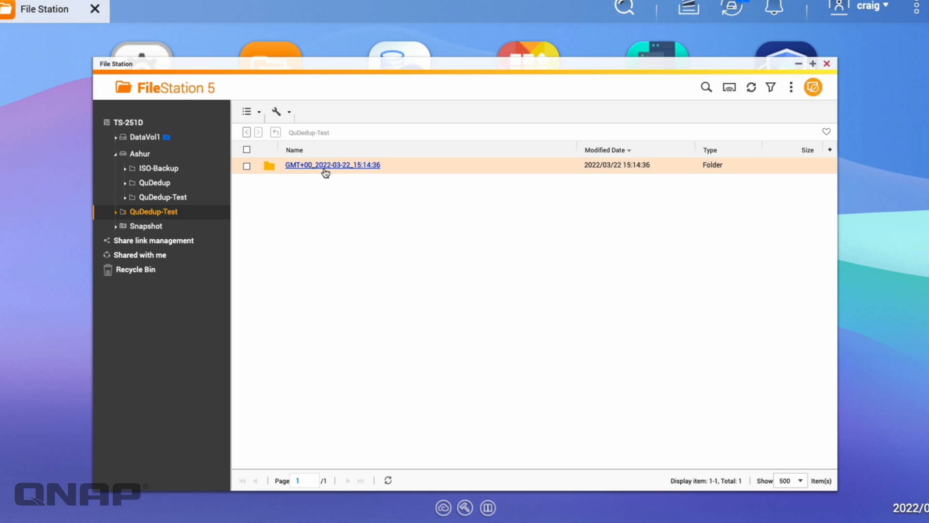
double_click(332, 165)
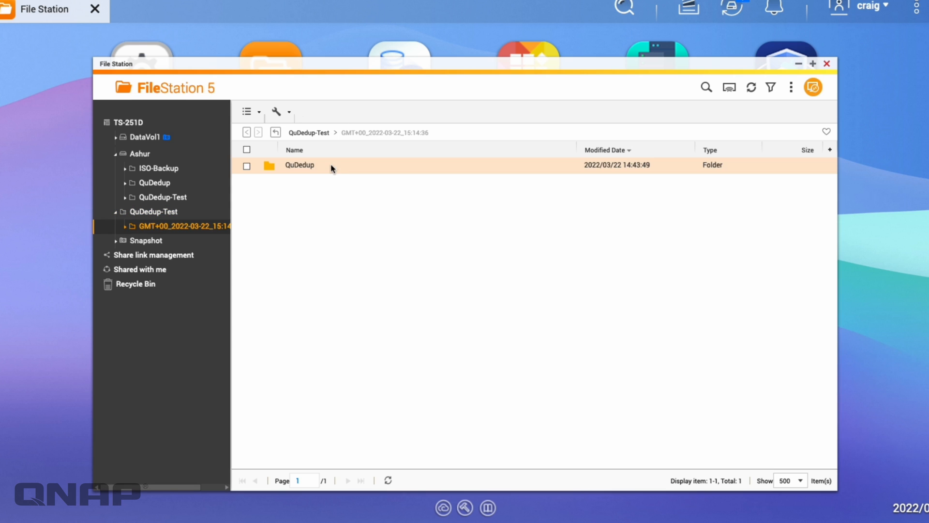
double_click(300, 164)
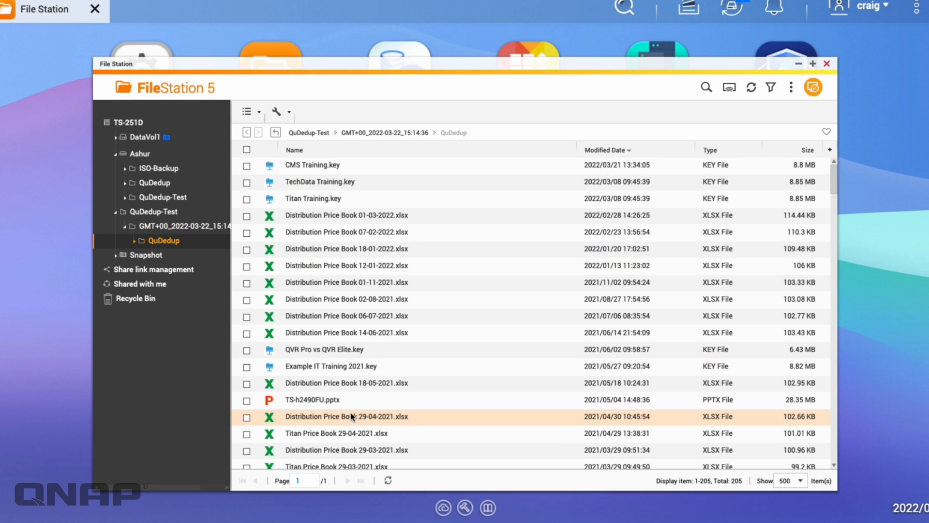
scroll("down", 3)
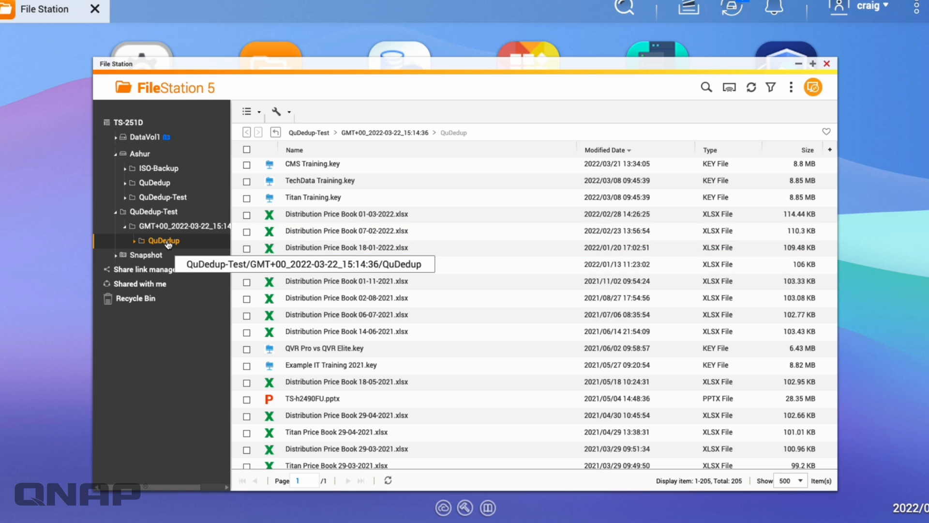
- Unmount the QuDedup-Test share and acknowledge the success message
right_click(154, 211)
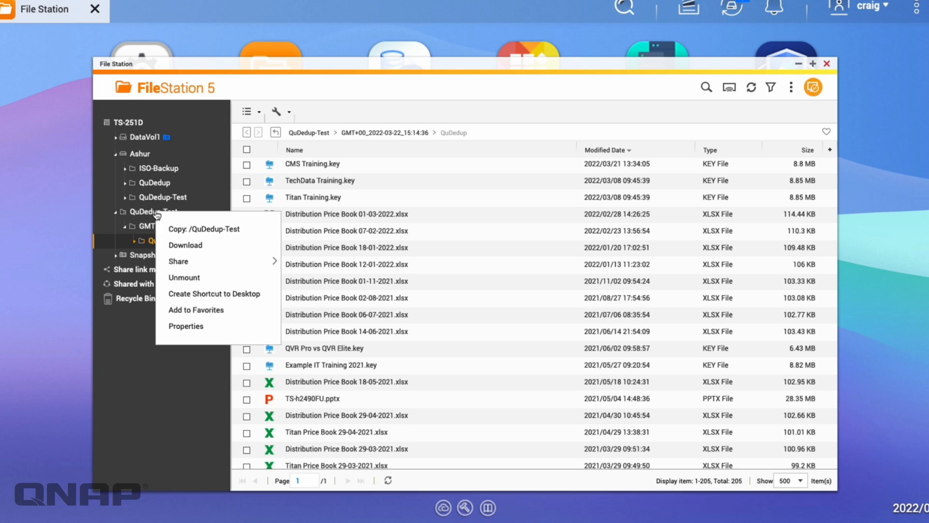
left_click(184, 277)
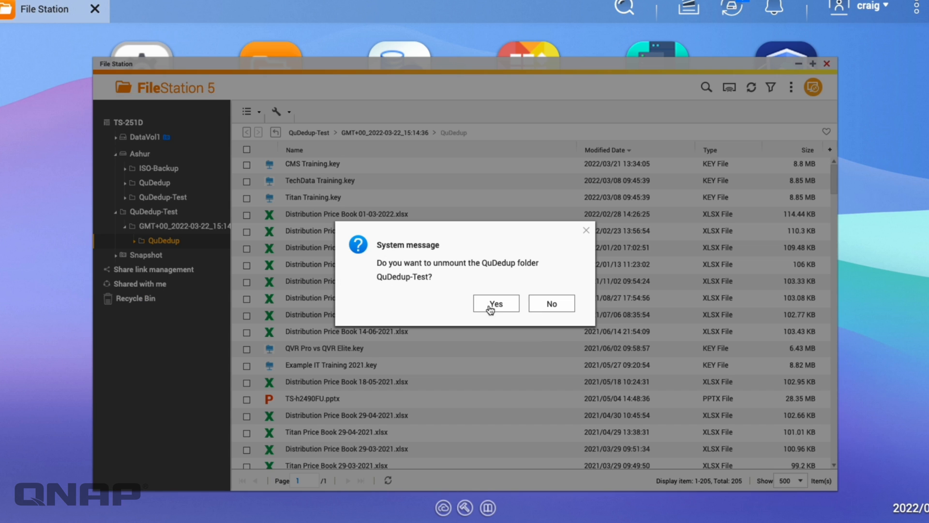
left_click(496, 303)
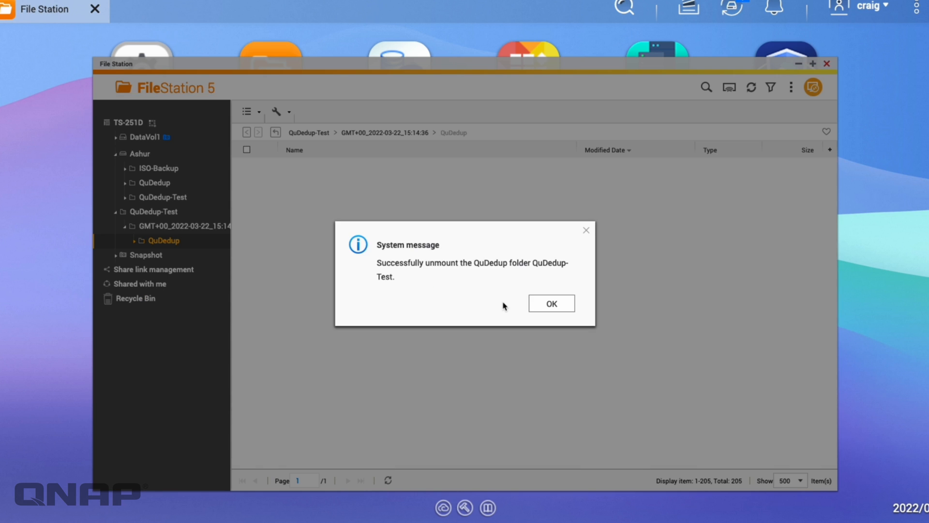
left_click(551, 303)
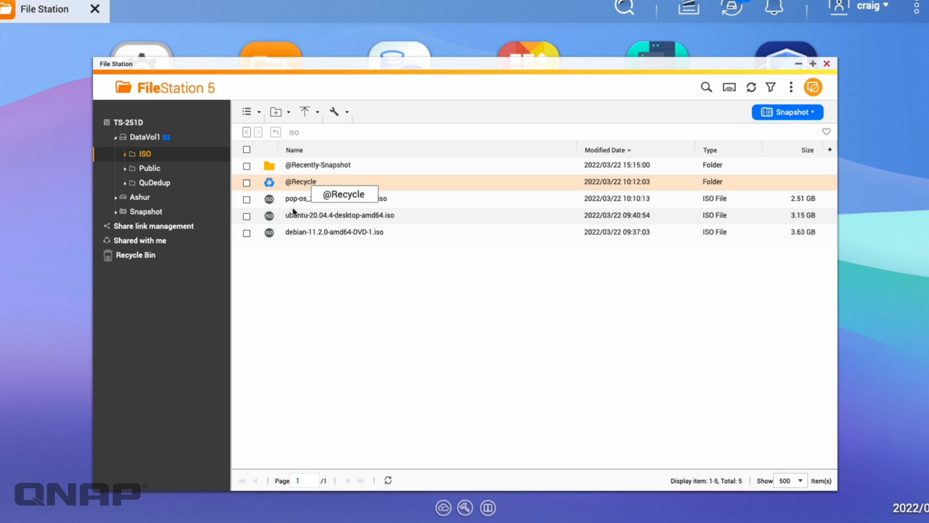
left_click(154, 182)
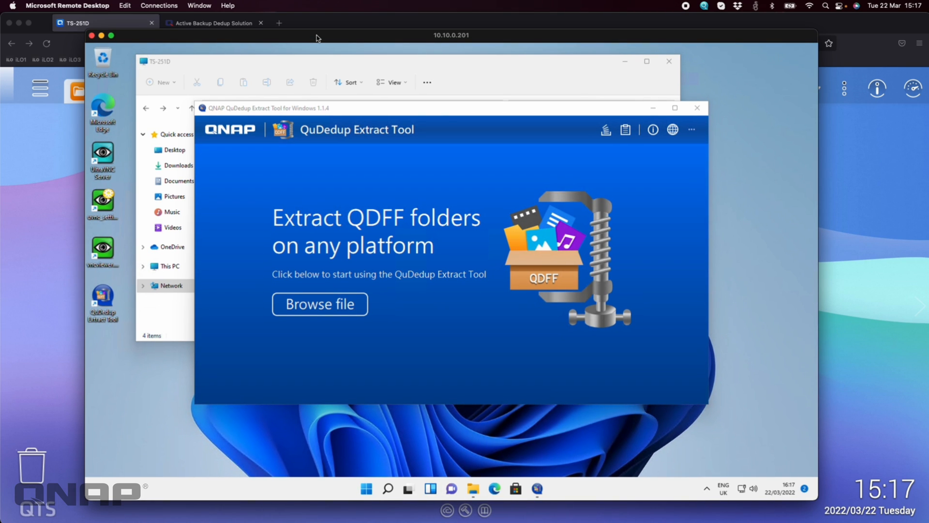
mouse_move(680, 63)
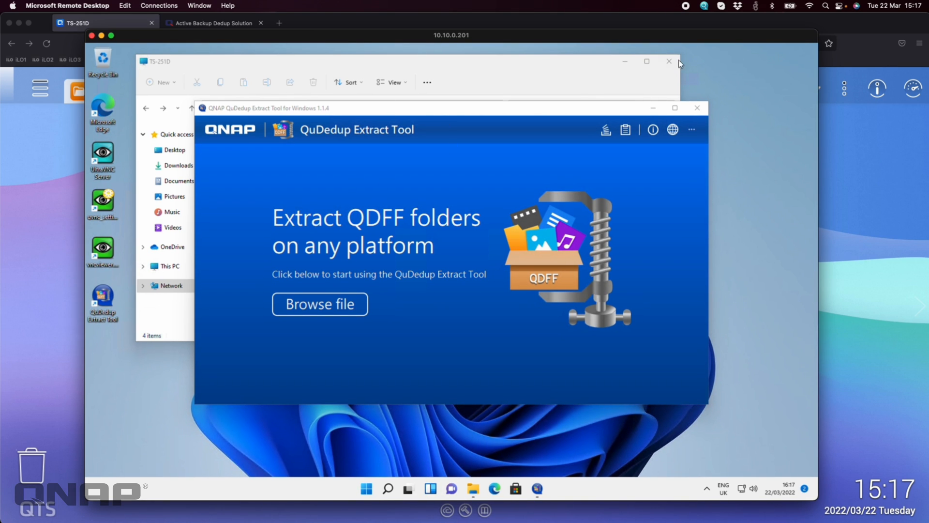
- Close the File Explorer window sitting behind QuDedup Extract Tool
left_click(669, 62)
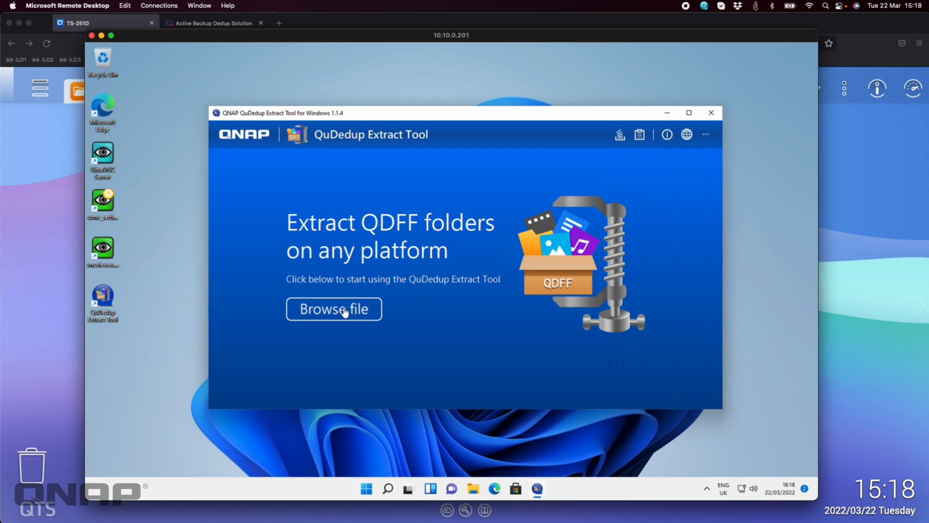
- Browse for a QDFF source via Network > TS-251D > Ashur
left_click(334, 309)
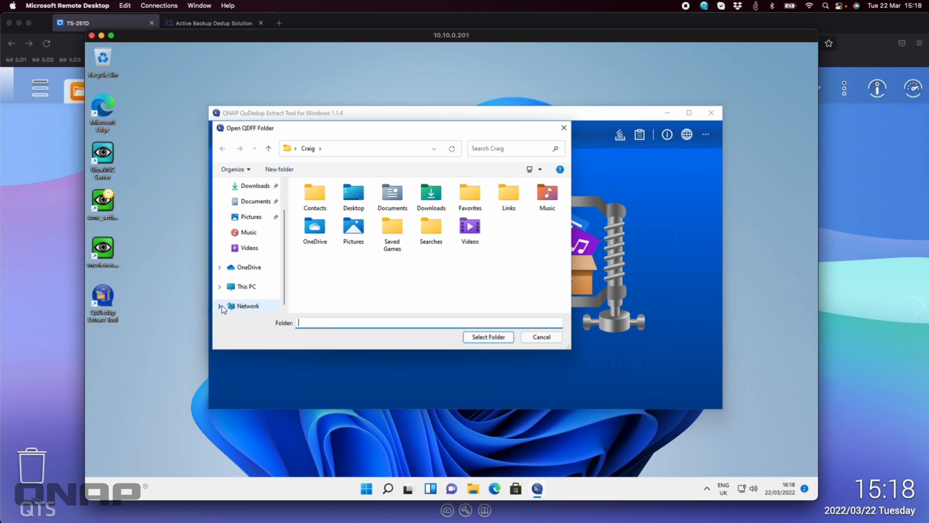
left_click(247, 306)
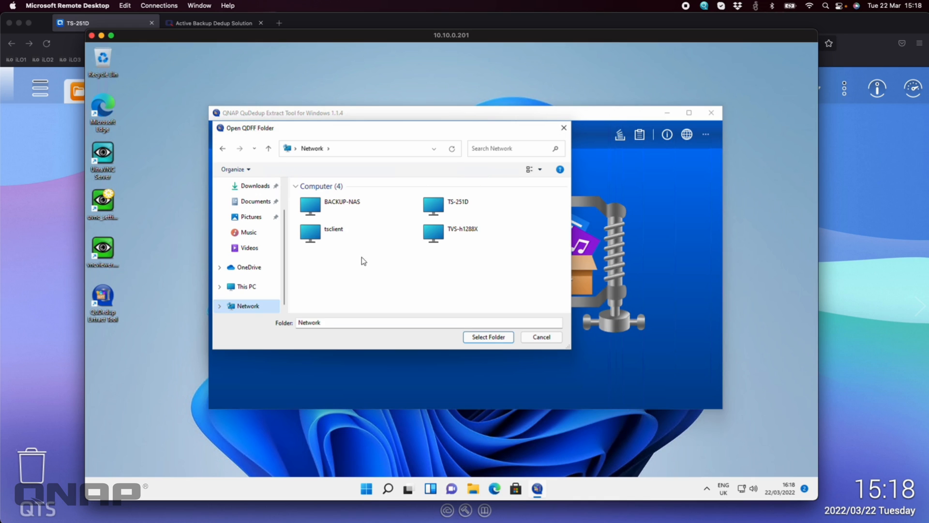
mouse_move(354, 300)
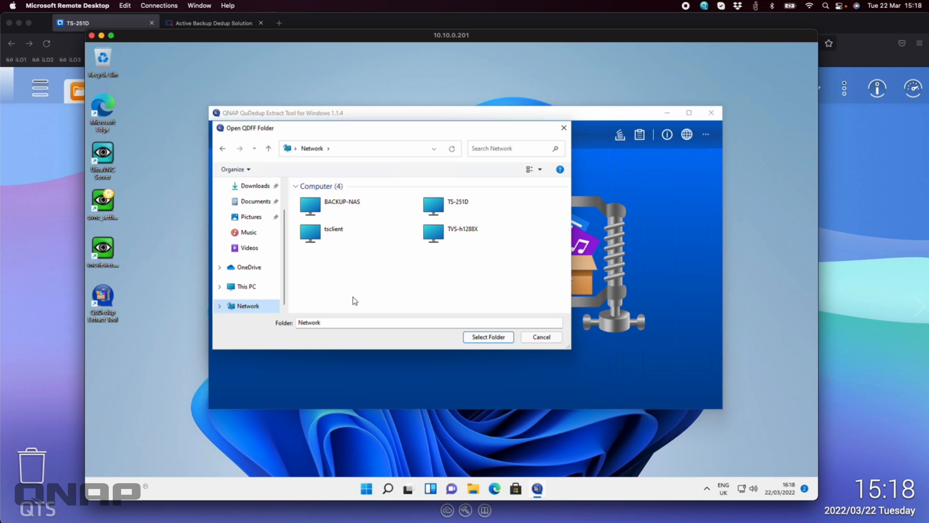
left_click(457, 205)
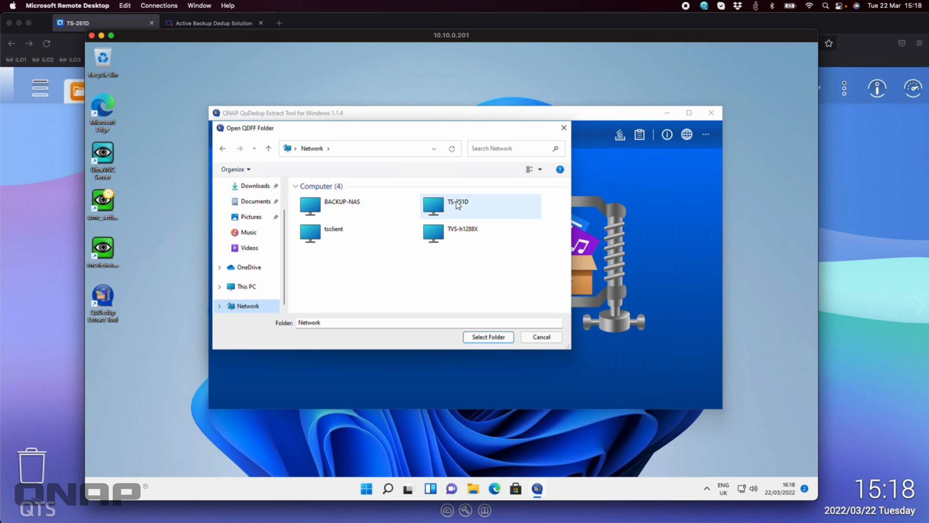
double_click(457, 206)
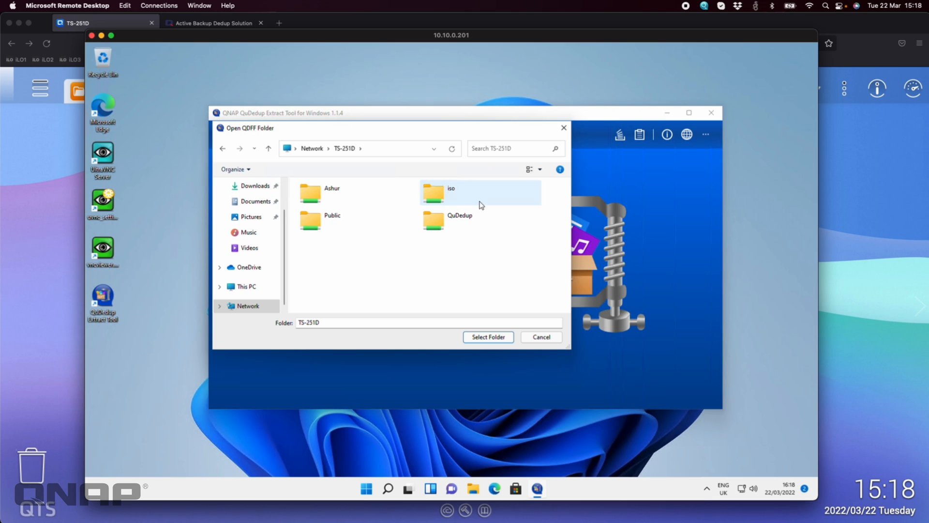
double_click(331, 193)
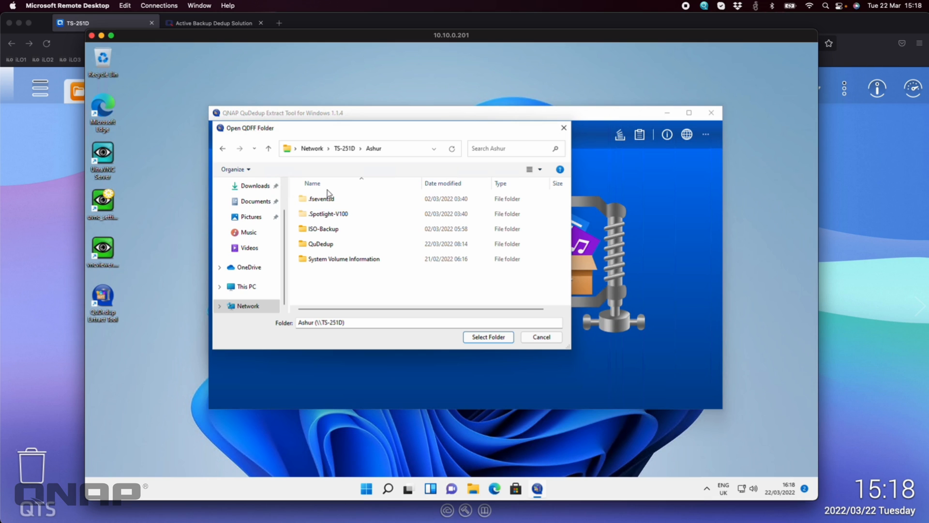
- Select QuDedup\QuDedup.qdff as the source folder to load
left_click(319, 244)
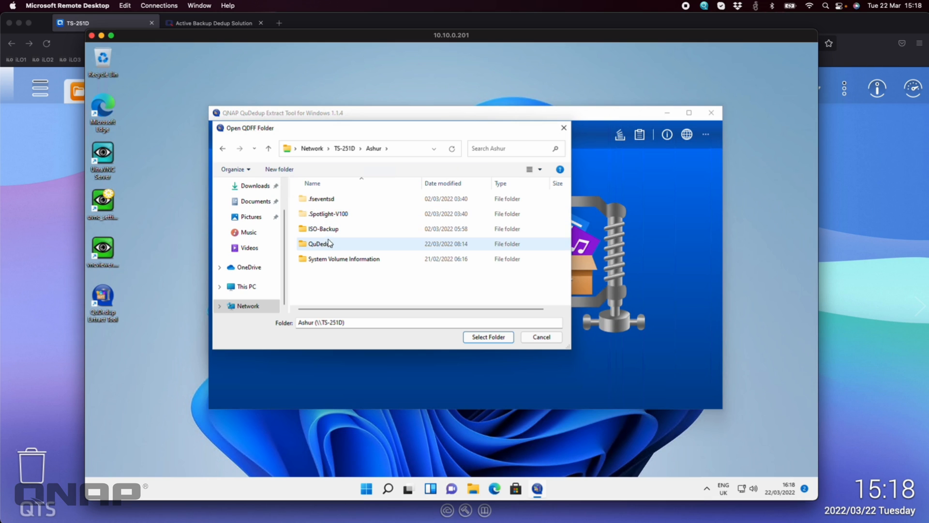
double_click(320, 244)
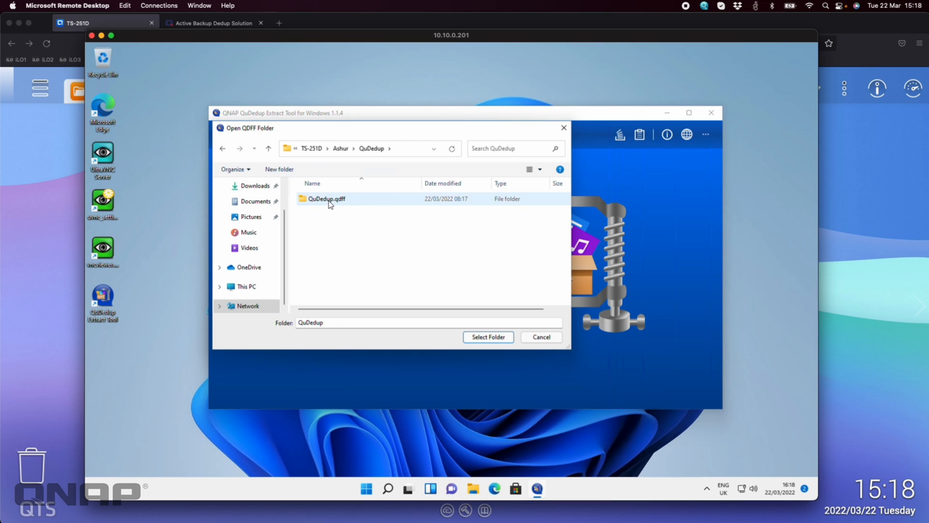
left_click(327, 199)
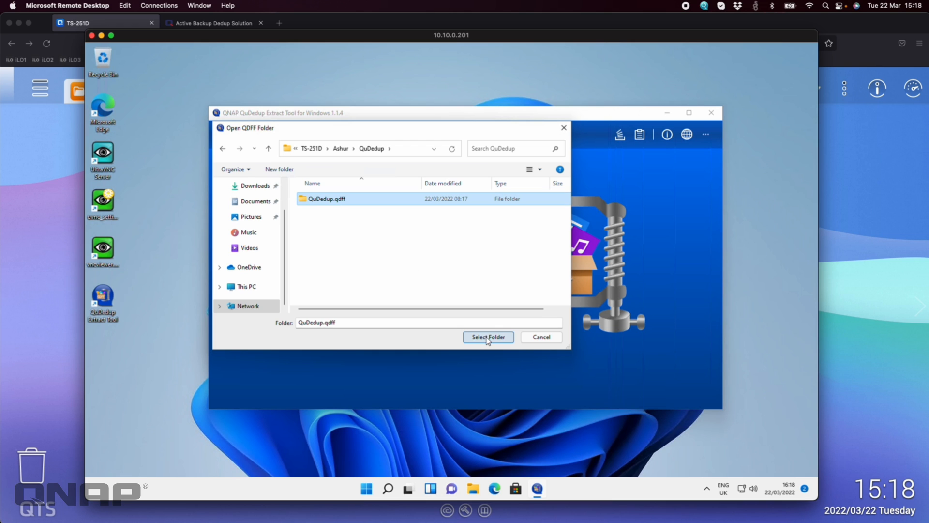
left_click(488, 337)
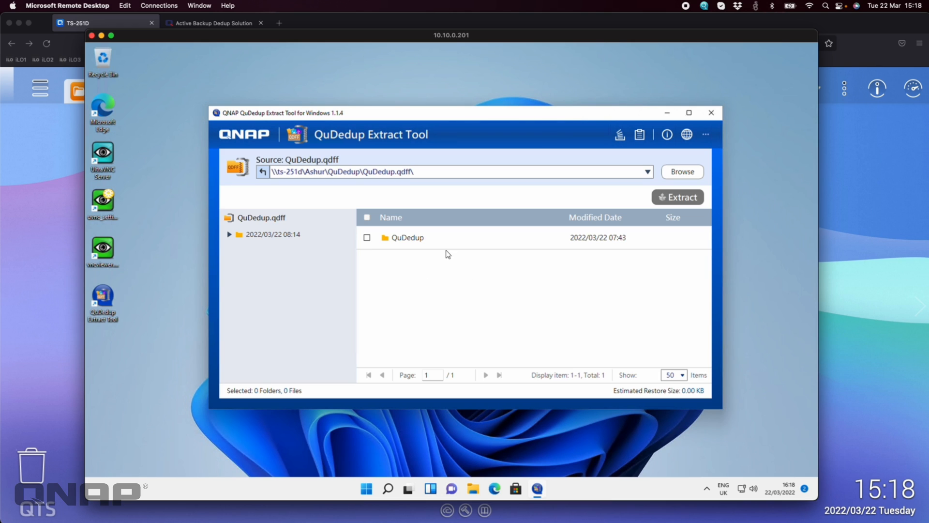
mouse_move(502, 122)
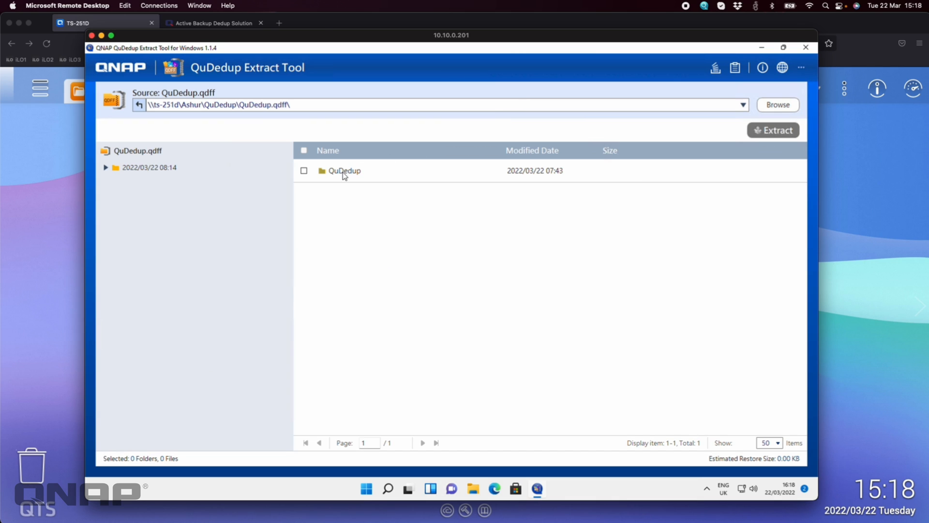
- Enter the backed-up QuDedup folder and show 500 items per page
double_click(341, 171)
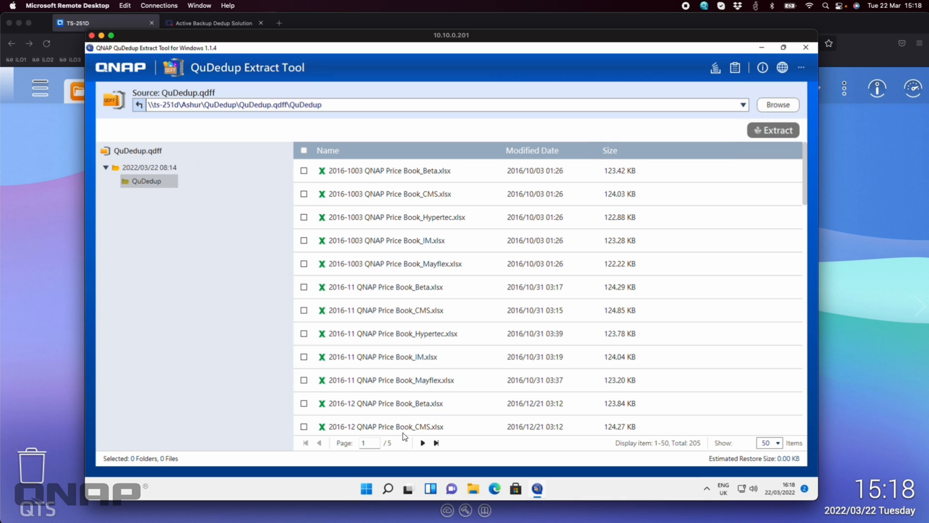
scroll("down", 3)
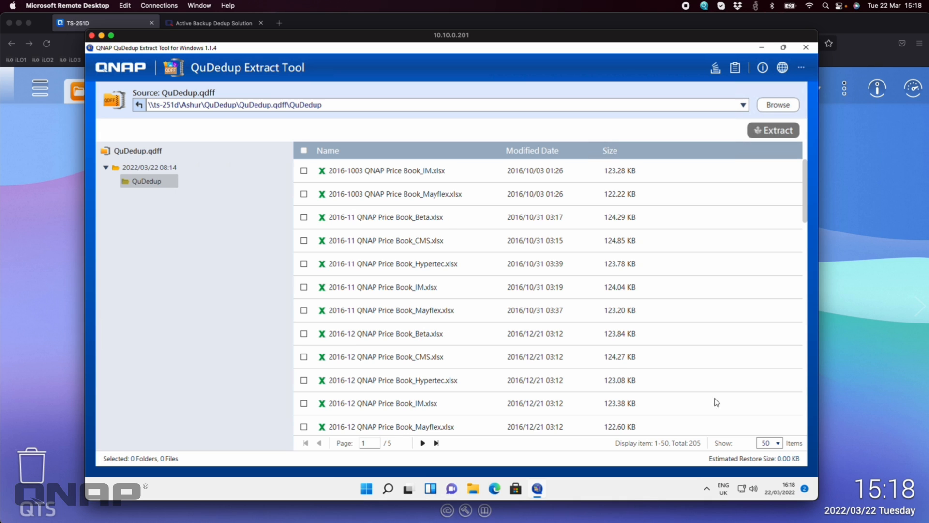
left_click(776, 443)
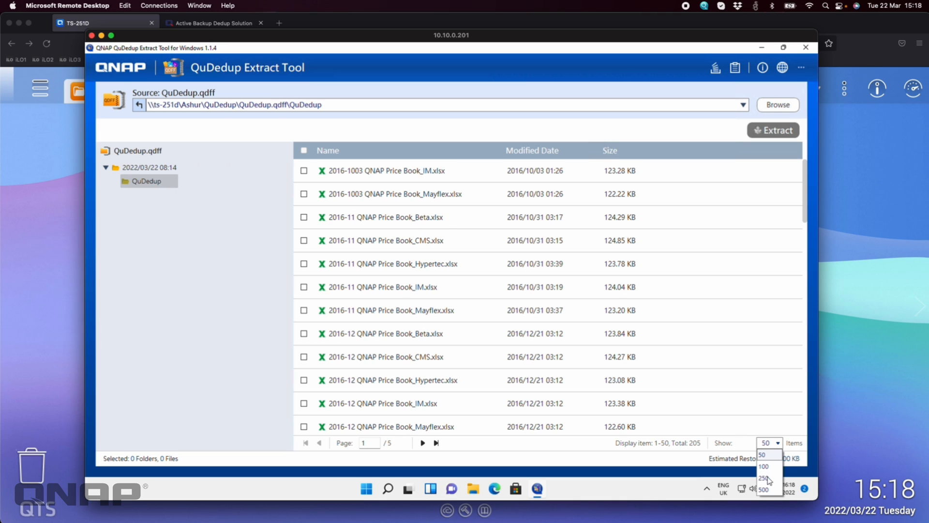
left_click(763, 489)
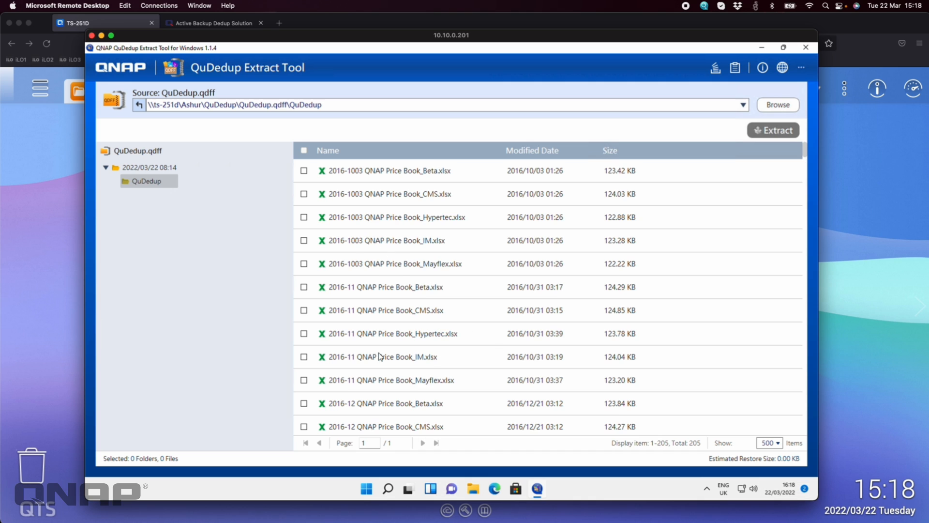
- Tick 2016-12 QNAP Price Book_Beta.xlsx for extraction
scroll("down", 3)
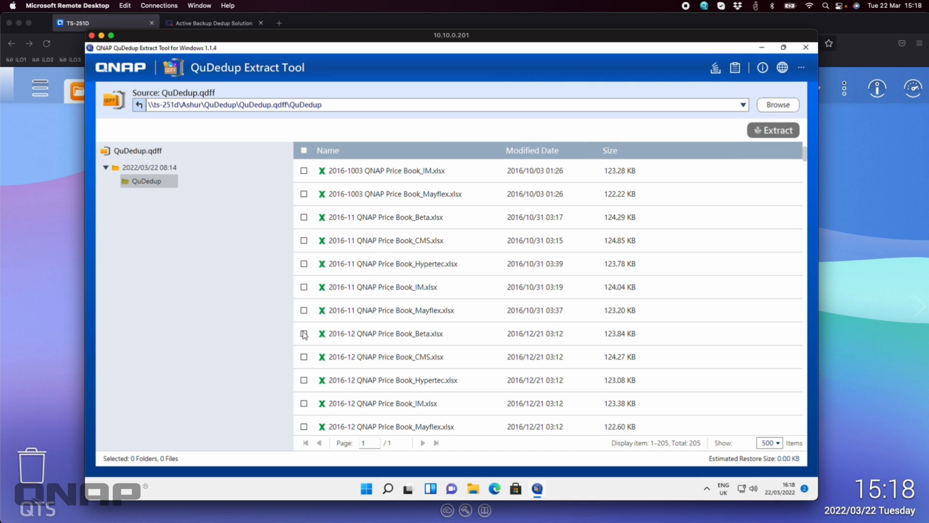
mouse_move(313, 340)
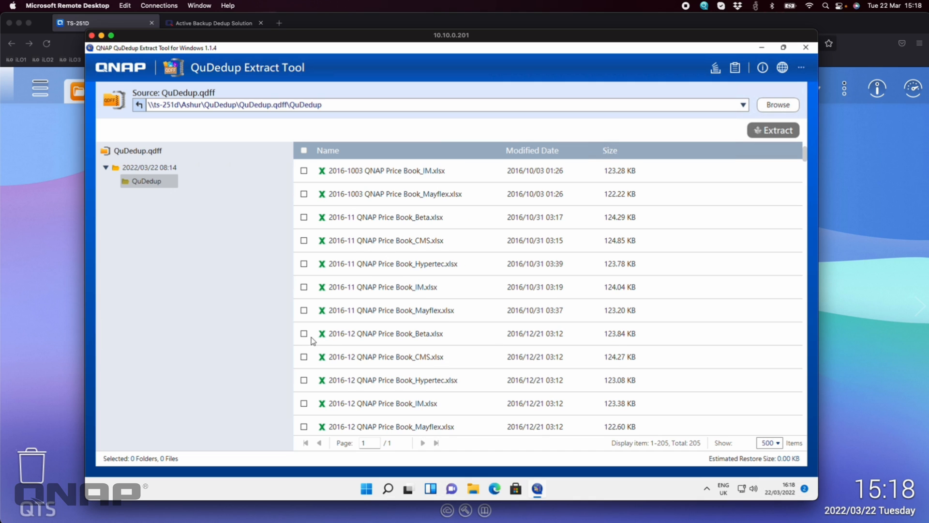
left_click(303, 333)
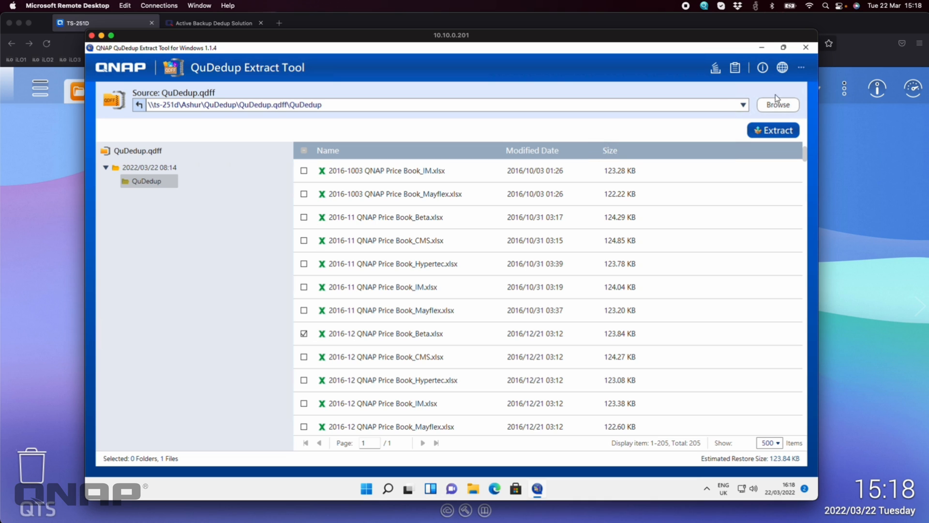
mouse_move(597, 191)
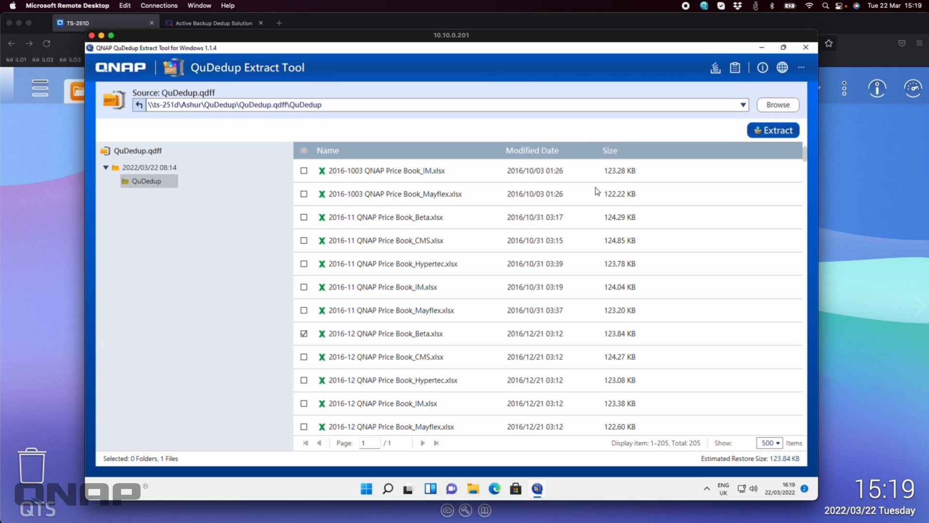
mouse_move(494, 251)
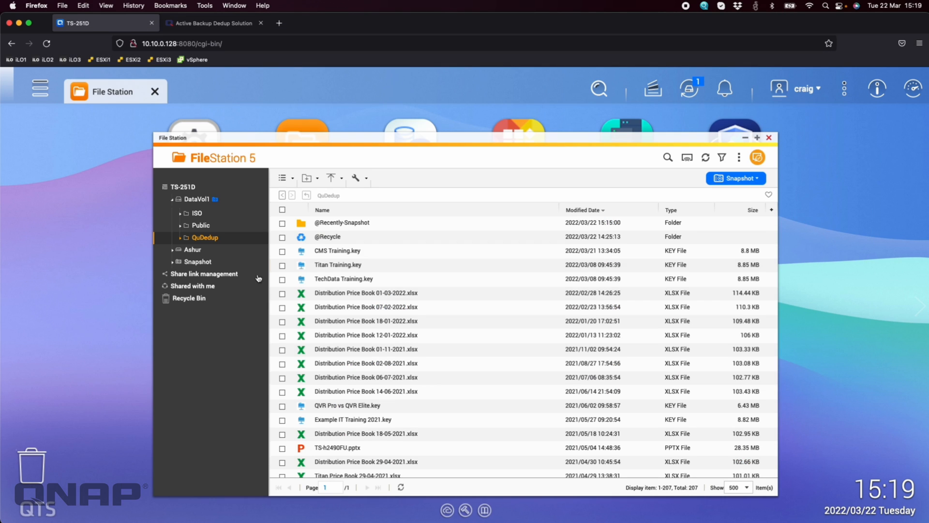
mouse_move(474, 163)
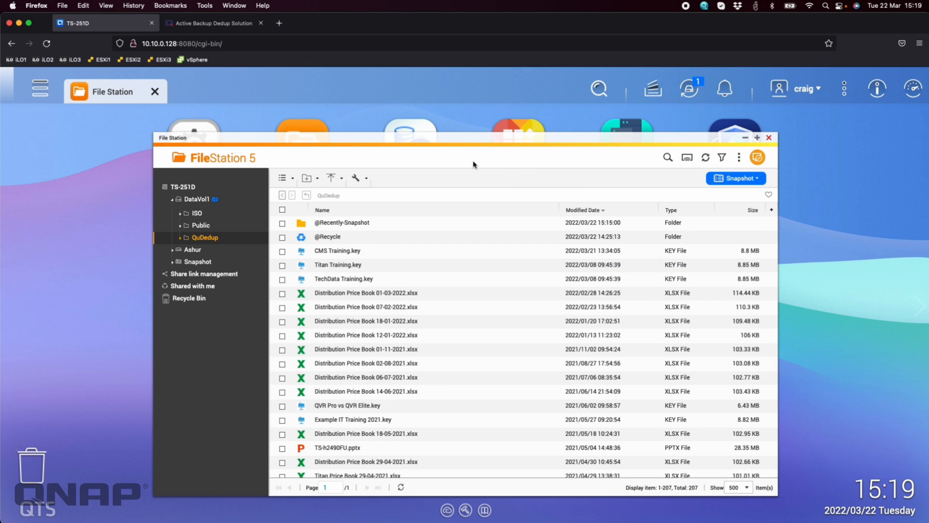